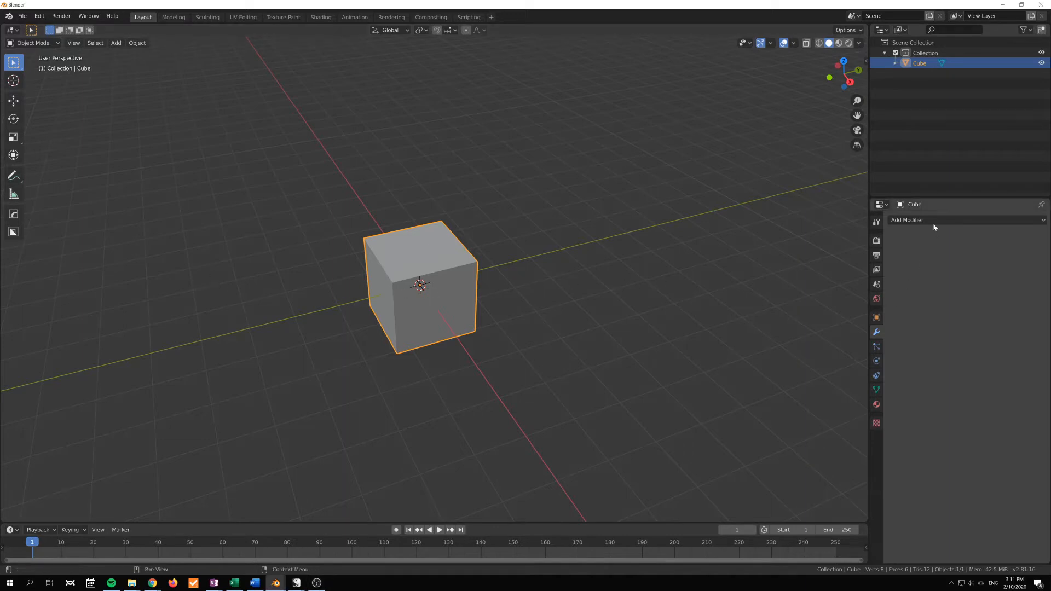
- Duplicate the cube into a row of three and check the modifier list without adding one
click(908, 219)
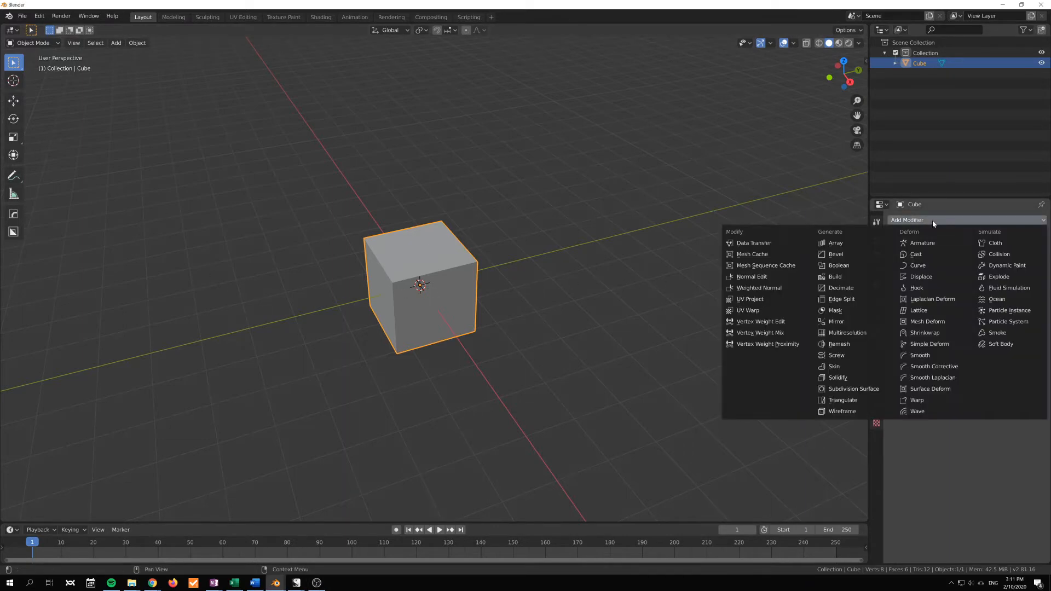
mouse_move(753, 243)
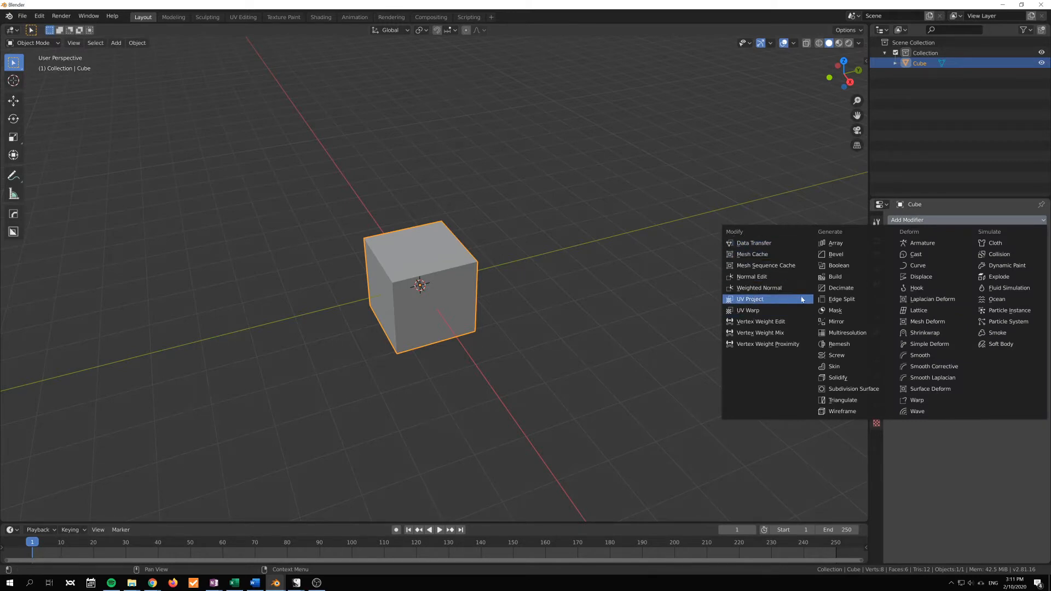
mouse_move(757, 288)
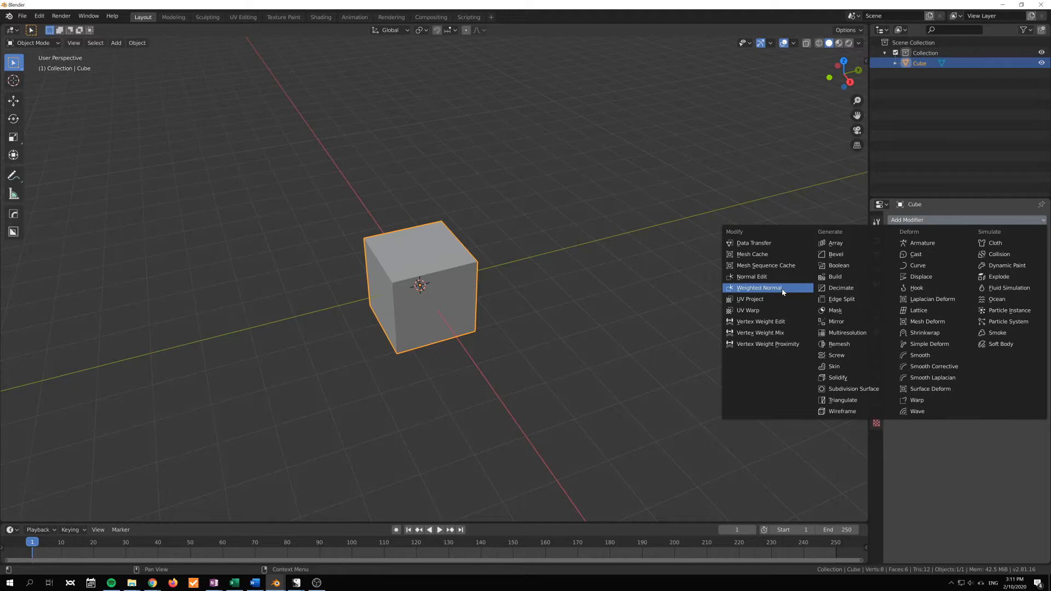
mouse_move(748, 344)
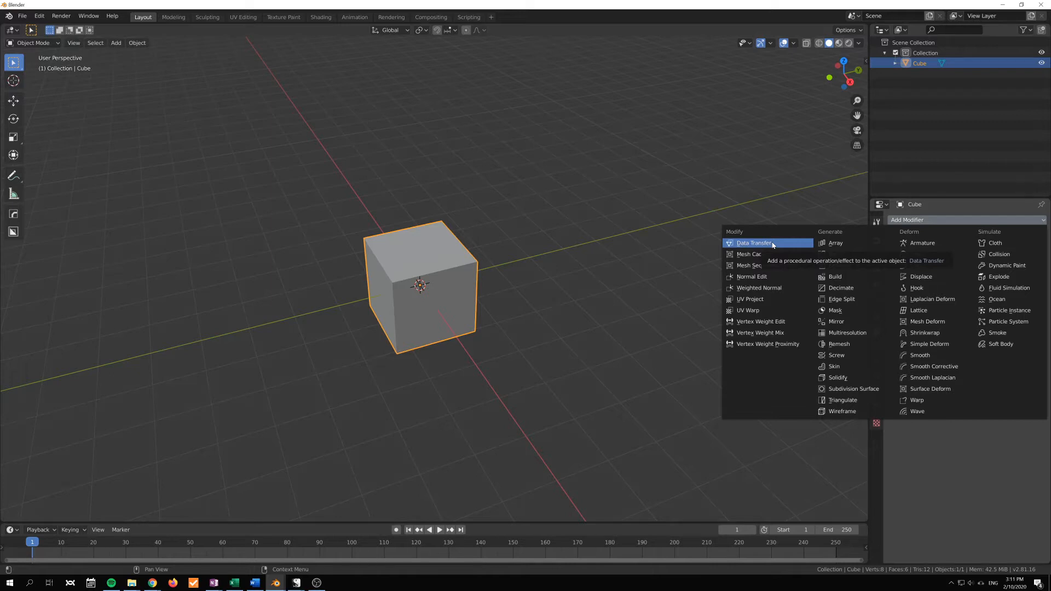
mouse_move(804, 268)
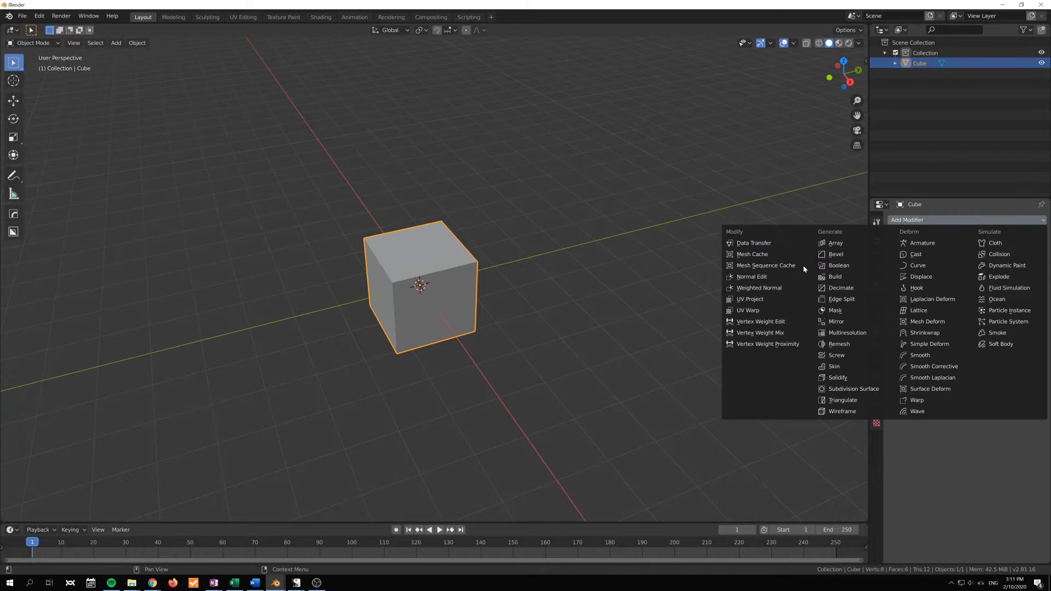
click(454, 354)
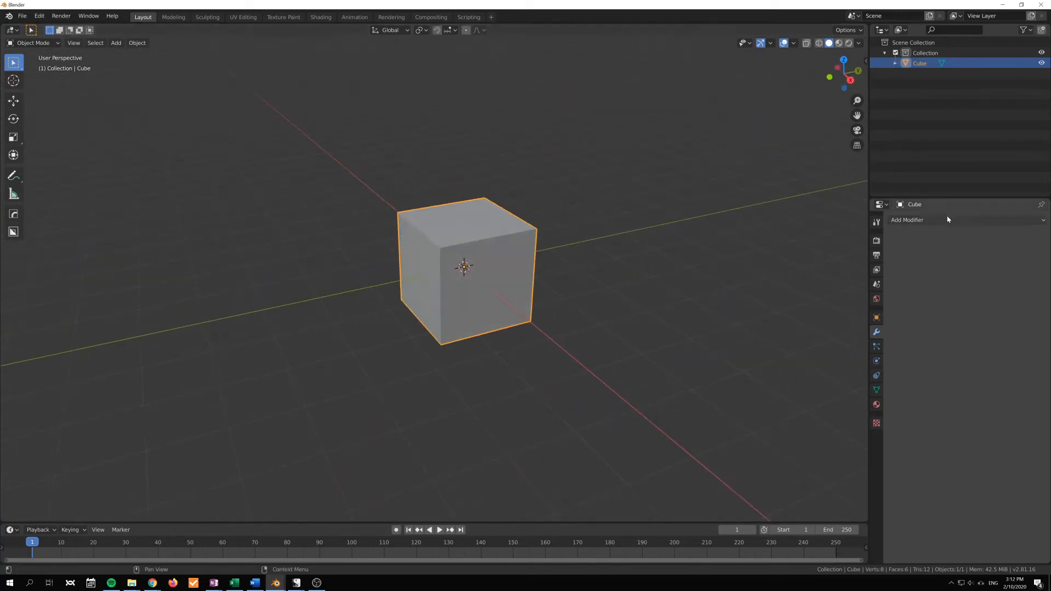
click(907, 219)
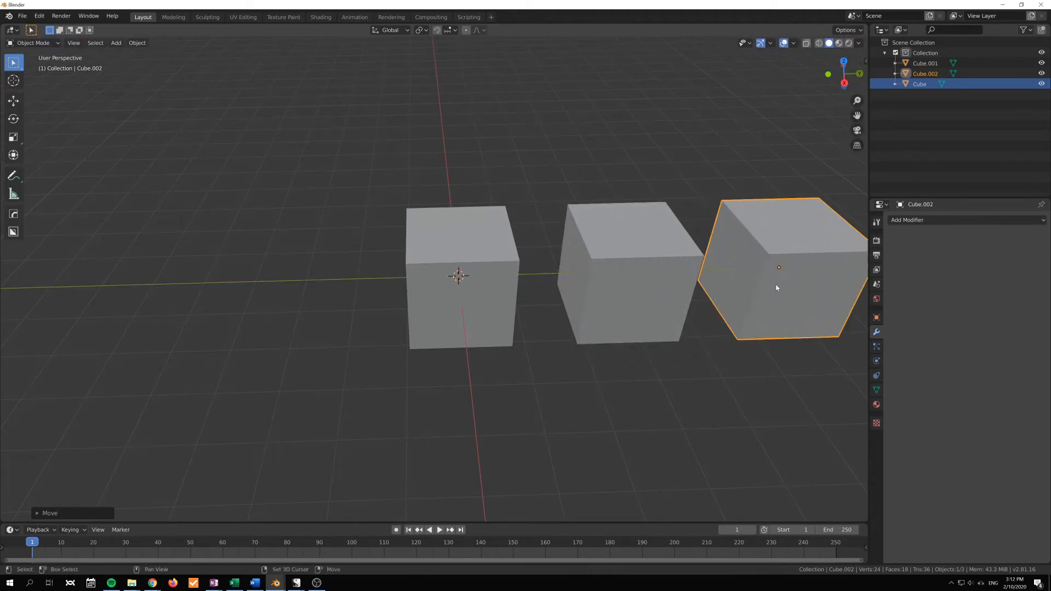
- Bevel the right cube with many segments and shade it smooth as a rounded high-poly cube
key(Tab)
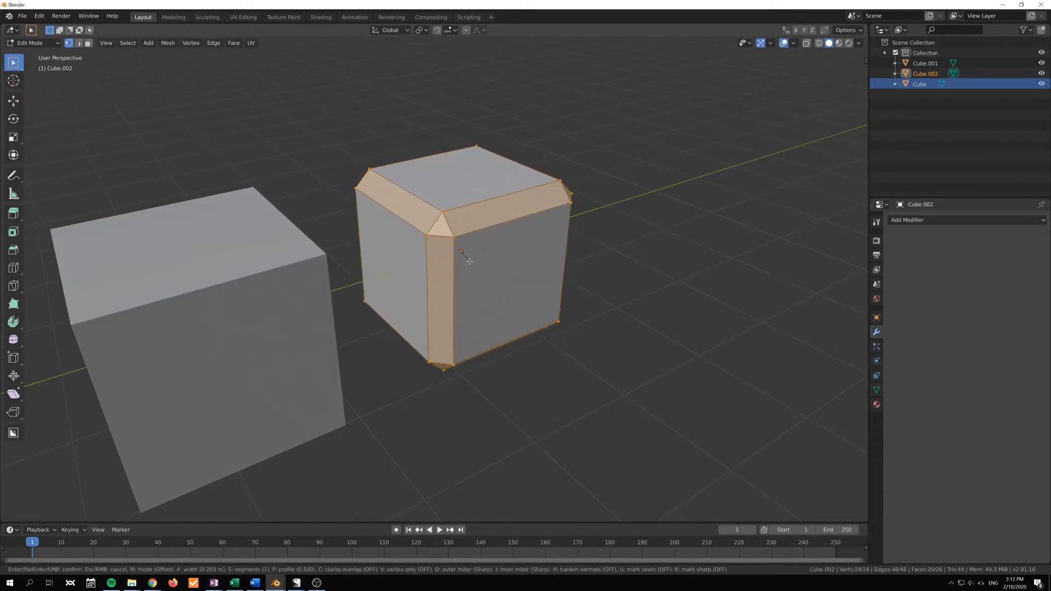
right_click(461, 255)
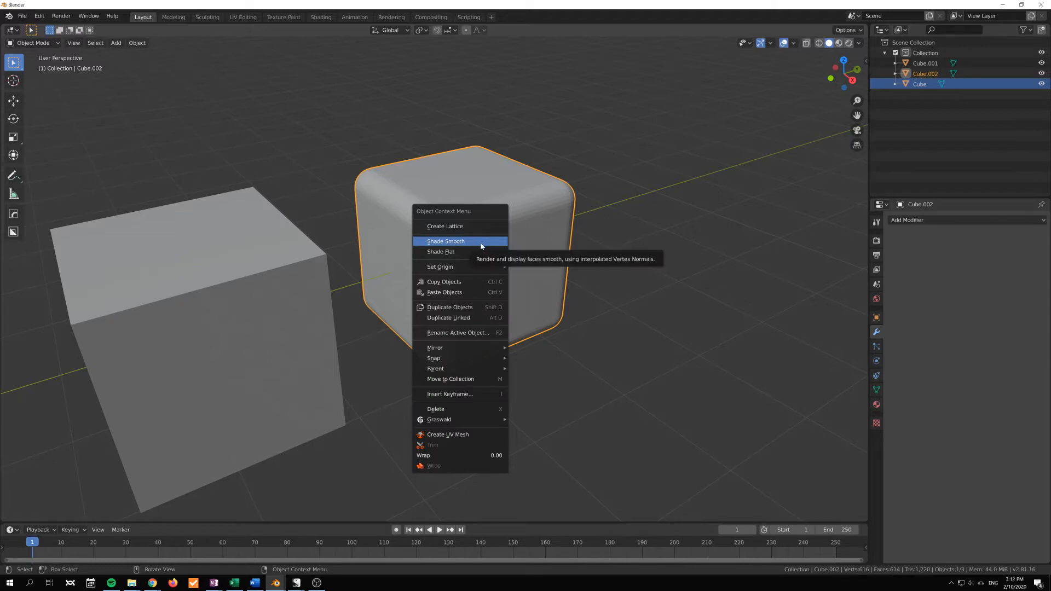
mouse_move(479, 240)
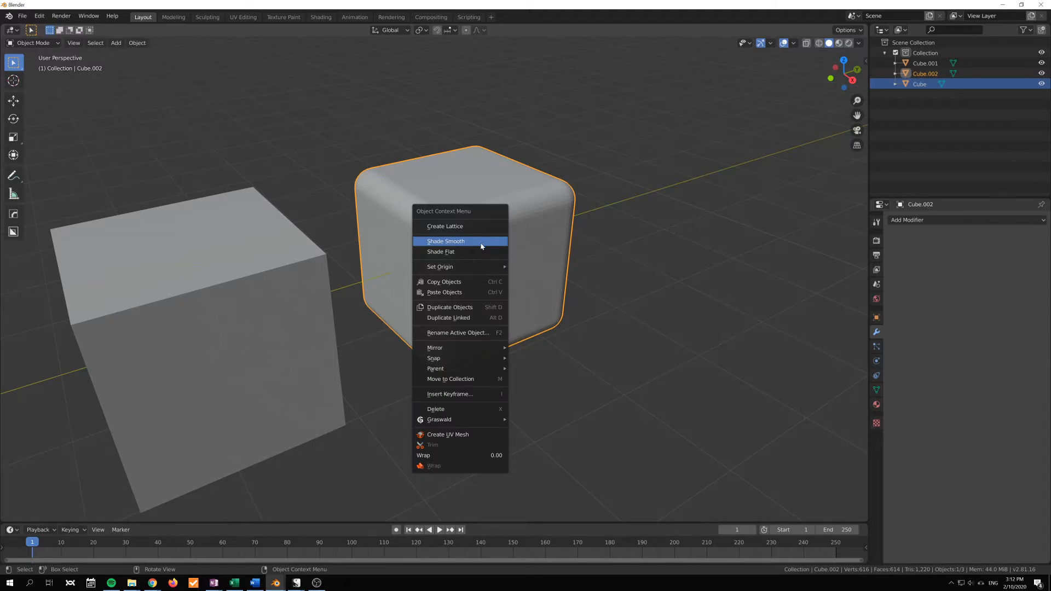
click(445, 241)
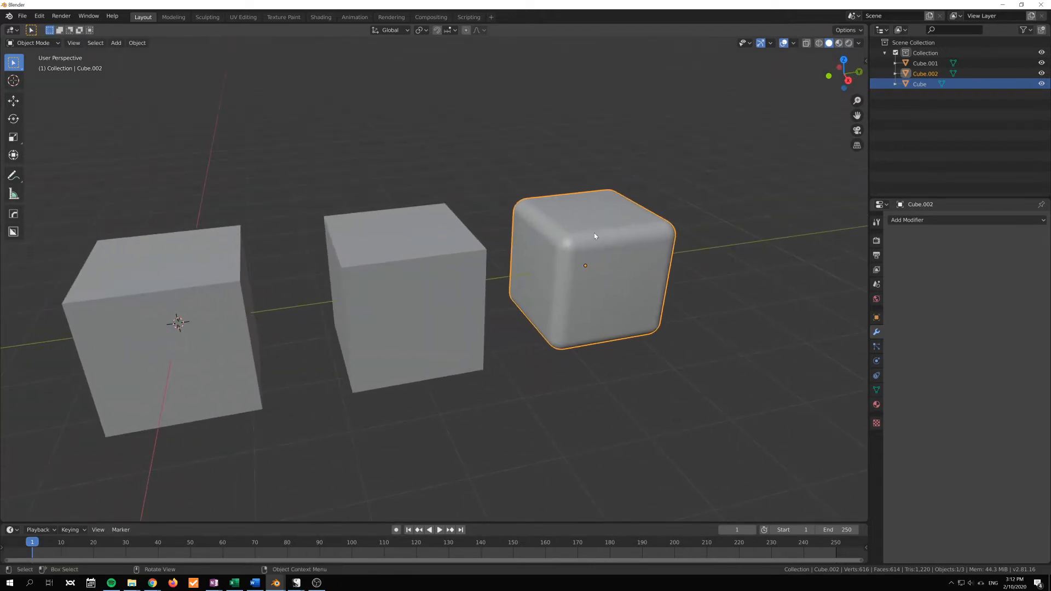
- Start a single-segment chamfer bevel on all edges of the middle cube (Cube.001)
key(Tab)
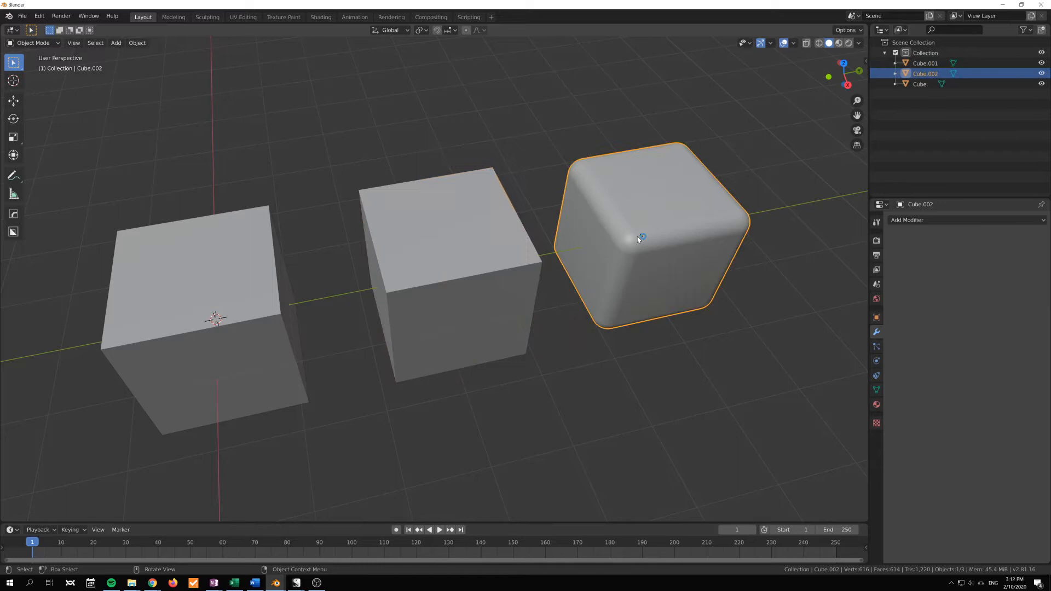
key(Tab)
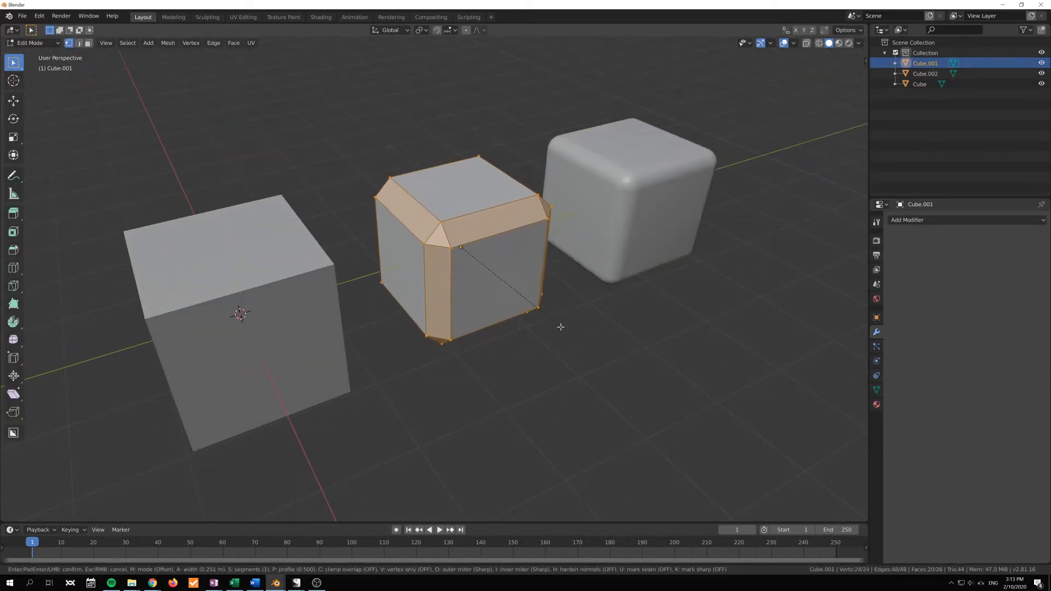
- Confirm the middle cube's bevel and shade it smooth, revealing dark artefacts on its faces
click(538, 319)
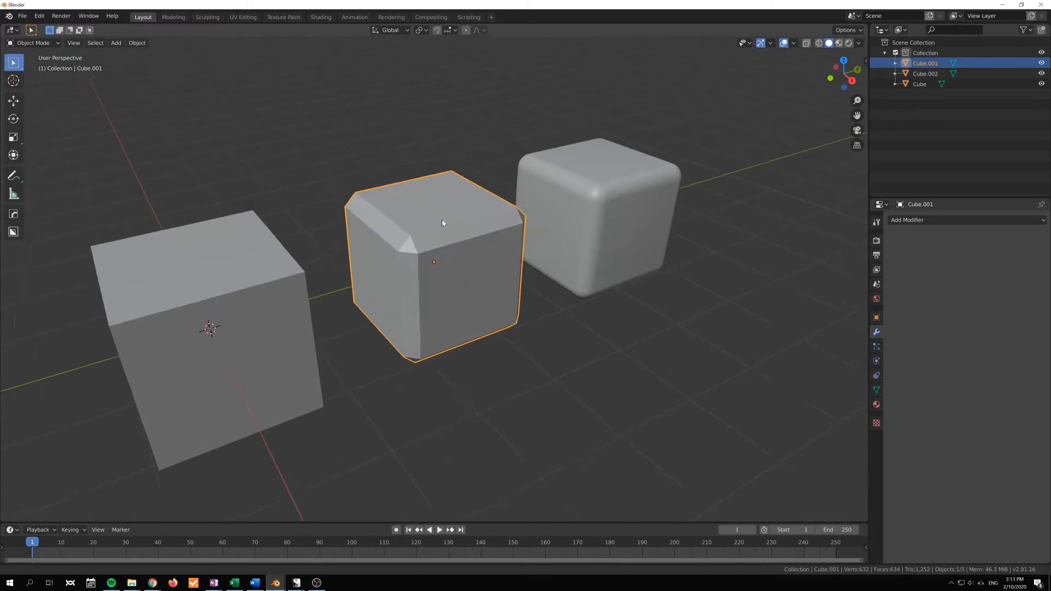
right_click(442, 223)
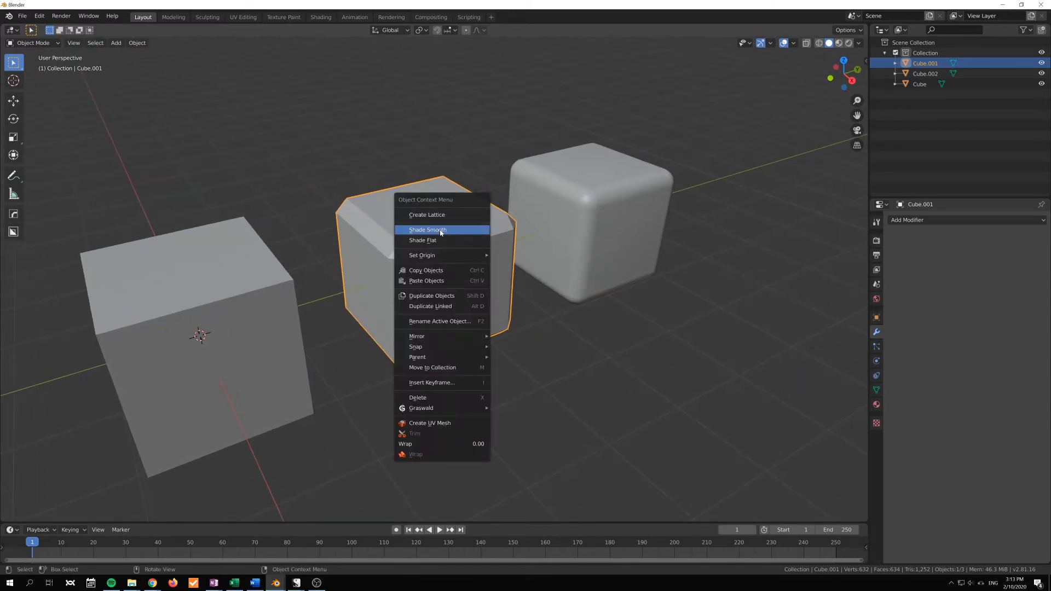
click(427, 229)
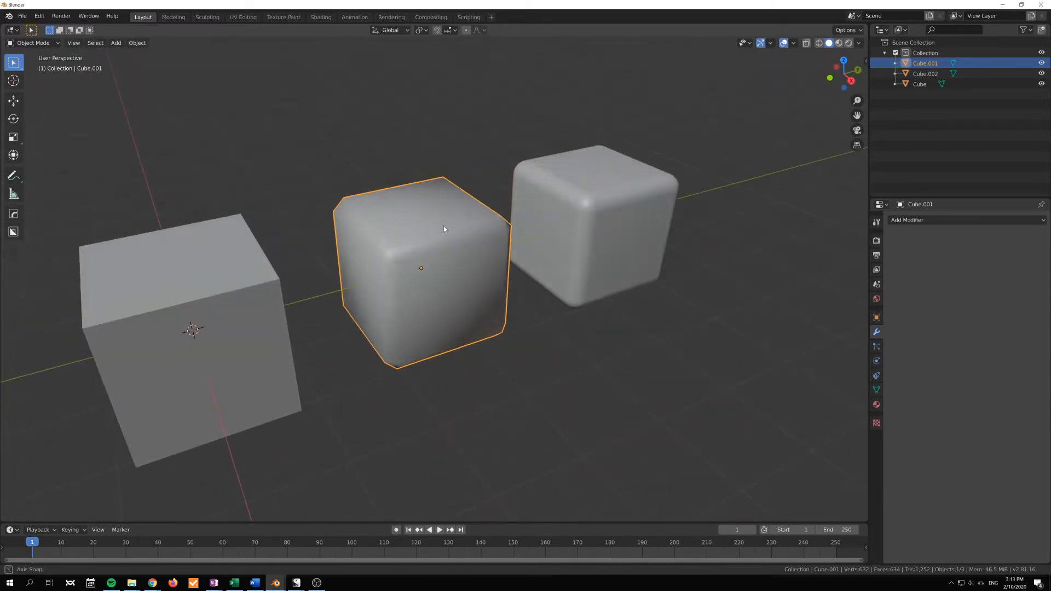
drag(442, 230, 601, 285)
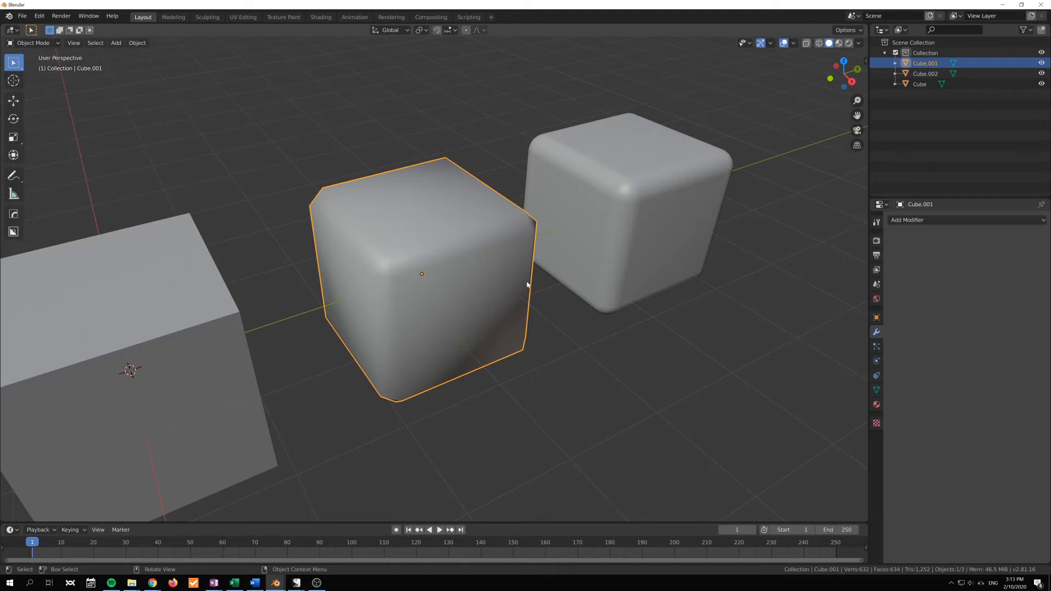
mouse_move(453, 292)
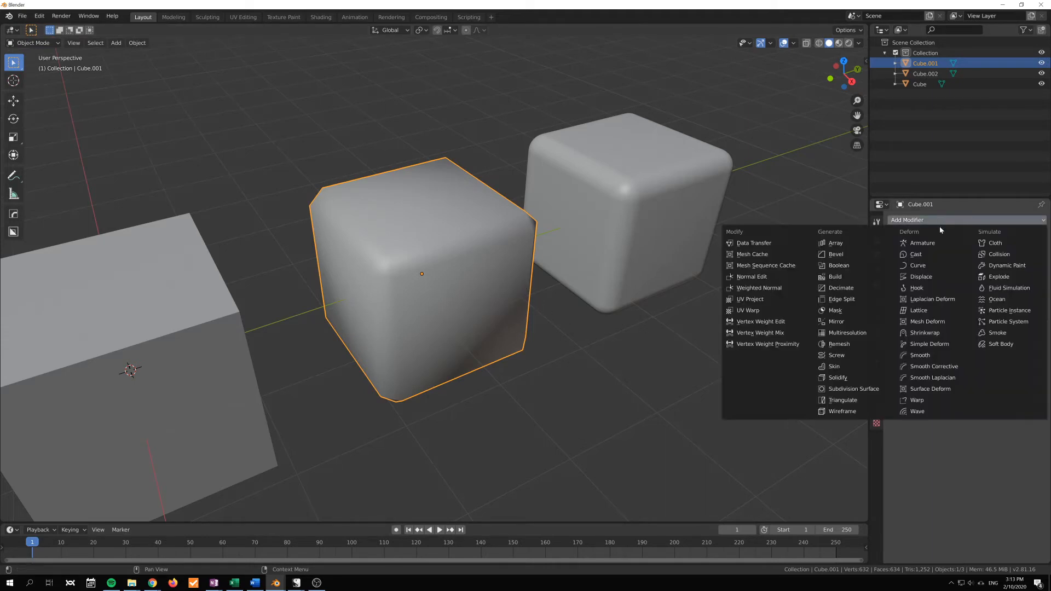
- Add a Weighted Normal modifier to the middle cube and enable Auto Smooth in its Normals settings
click(759, 288)
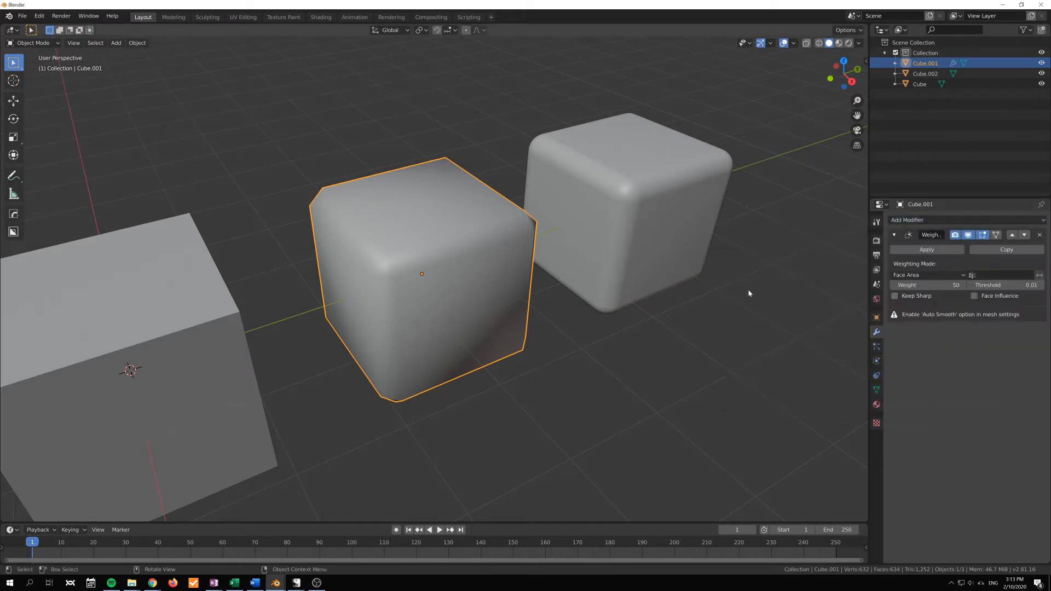
mouse_move(648, 339)
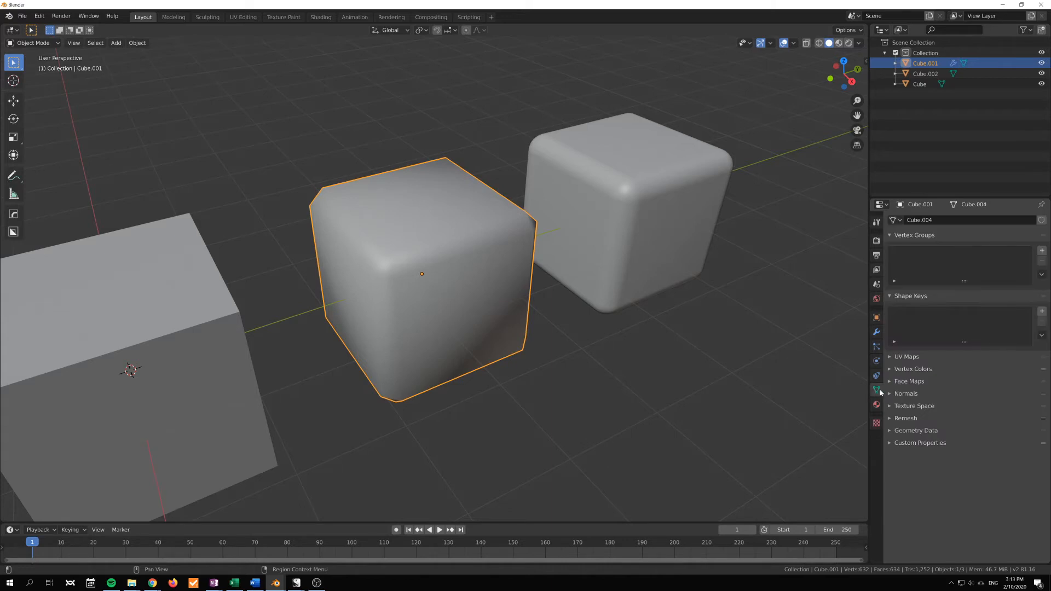
click(905, 393)
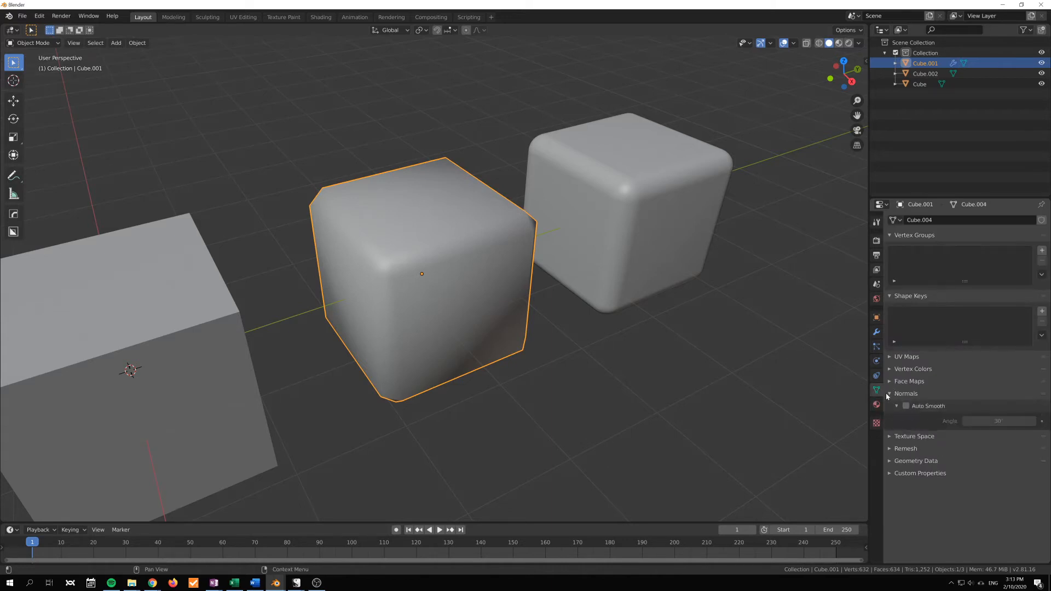
click(907, 405)
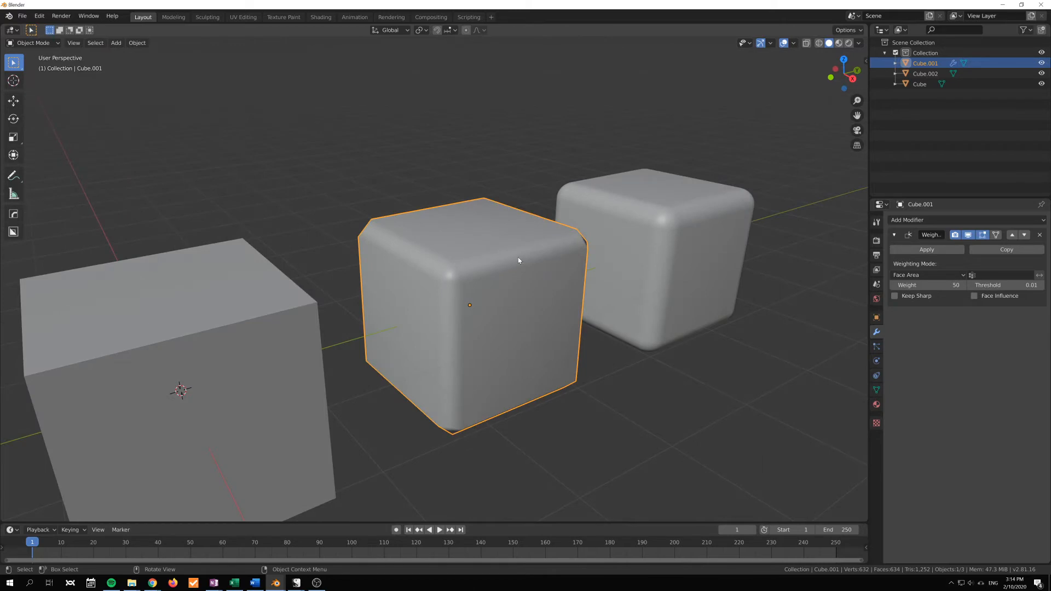
mouse_move(441, 259)
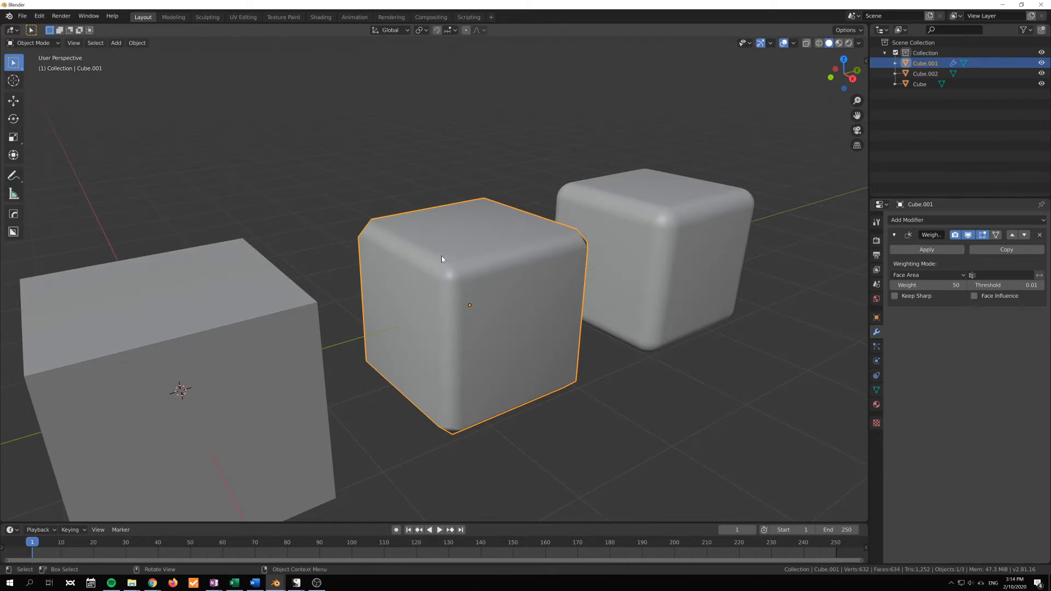
mouse_move(688, 300)
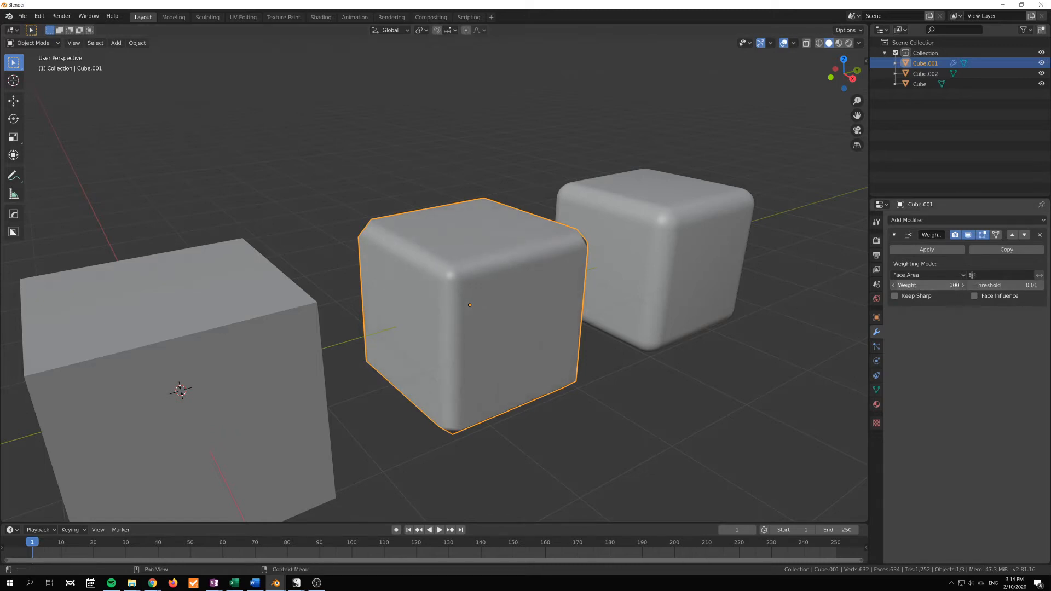
- Raise the Weighted Normal weight from 50 to 94 and inspect the middle cube's shading
drag(925, 284, 951, 285)
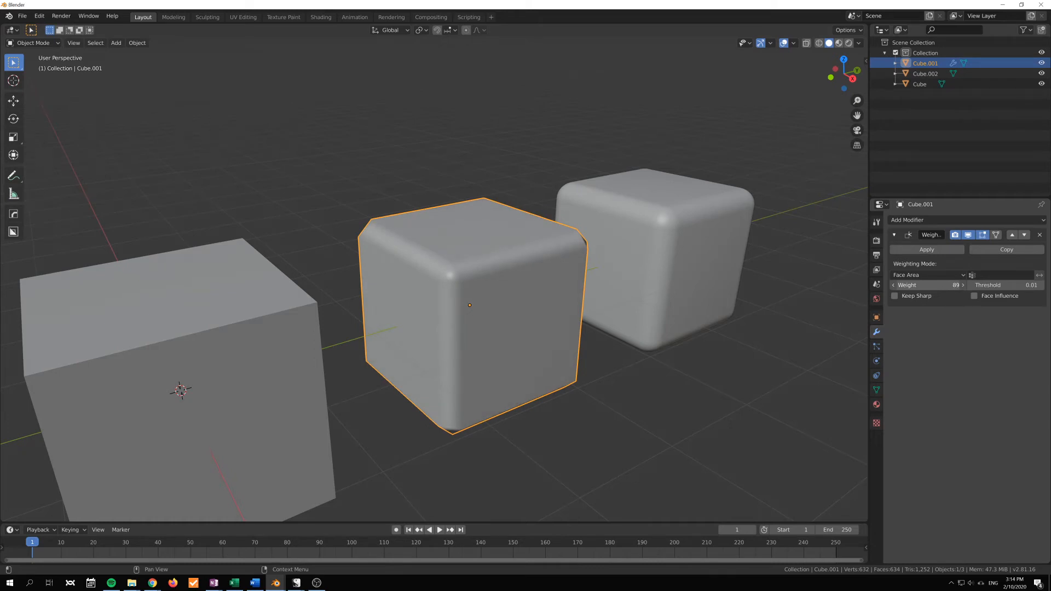
drag(470, 305, 562, 318)
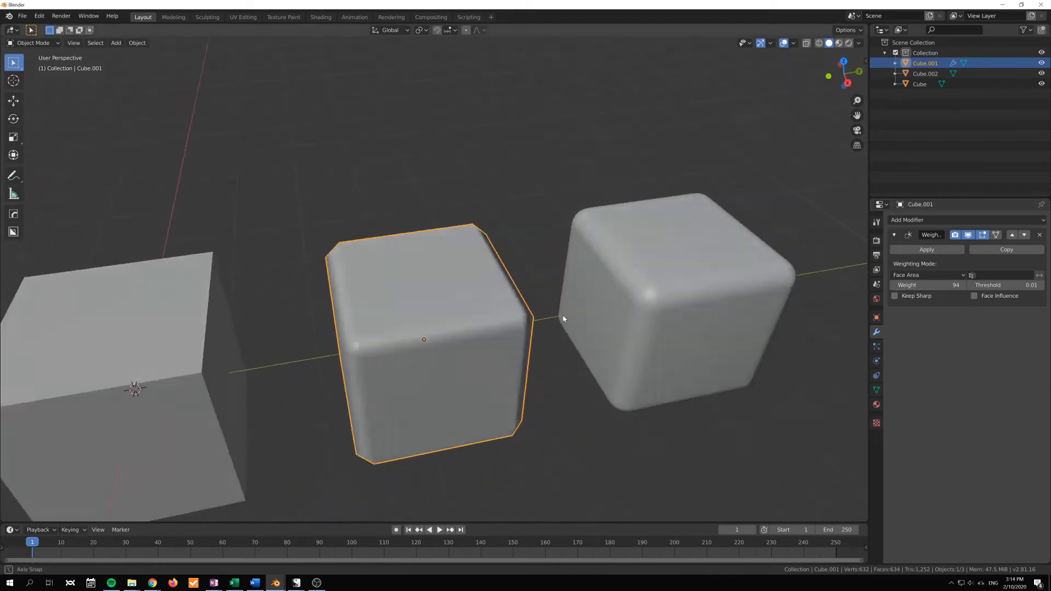
drag(562, 319, 492, 231)
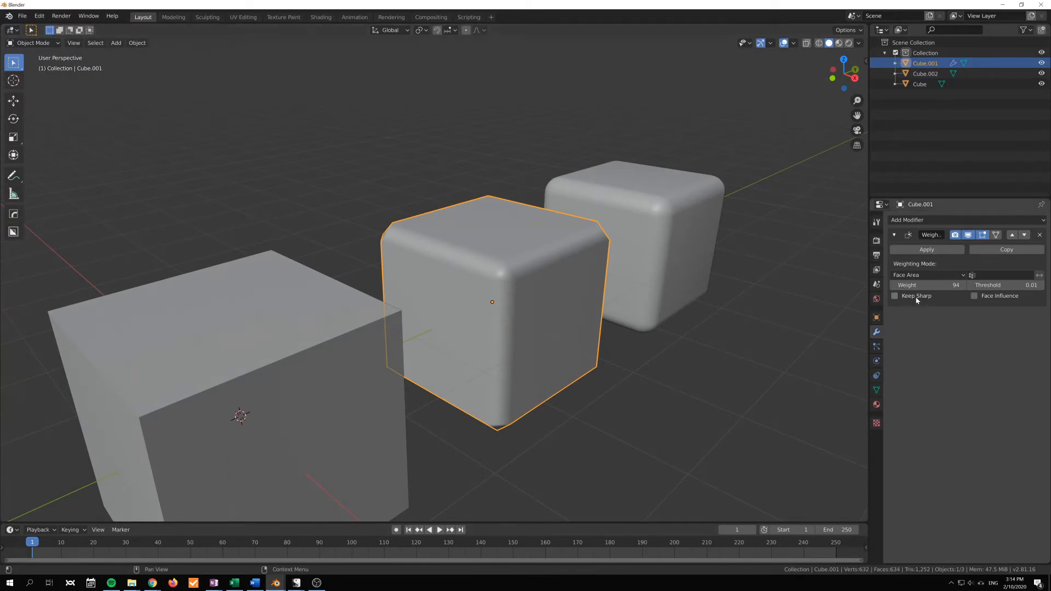
click(928, 275)
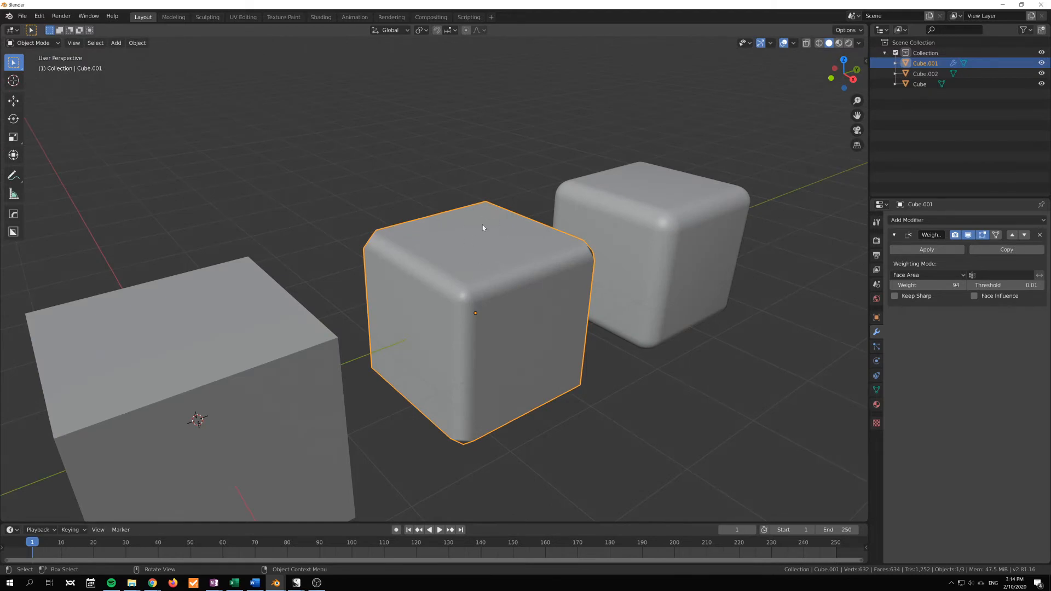
drag(483, 269, 588, 252)
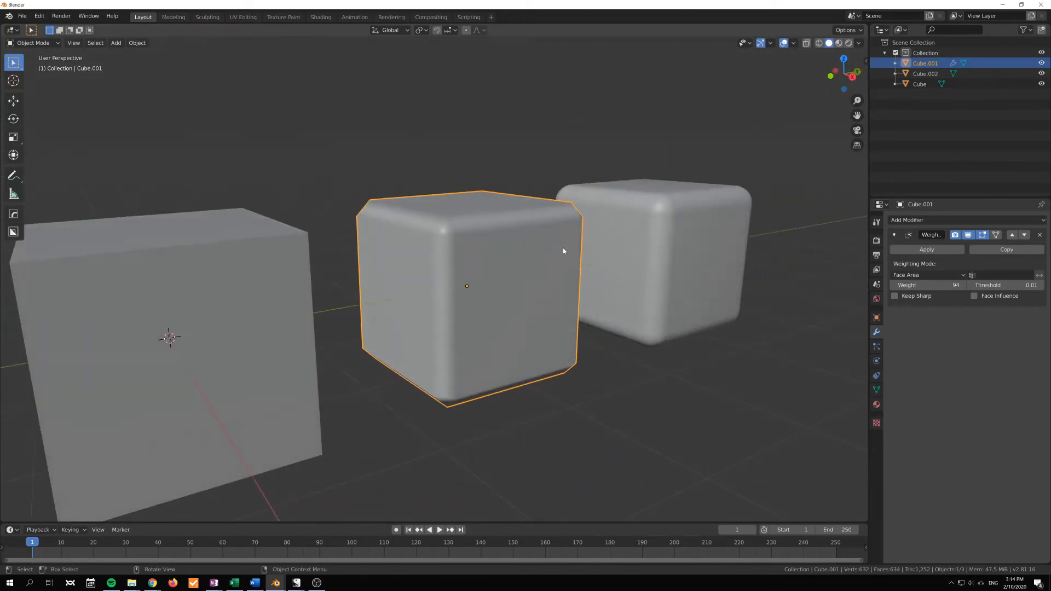
- Display vertex normals on the middle cube's mesh in Edit Mode via Viewport Overlays
click(793, 43)
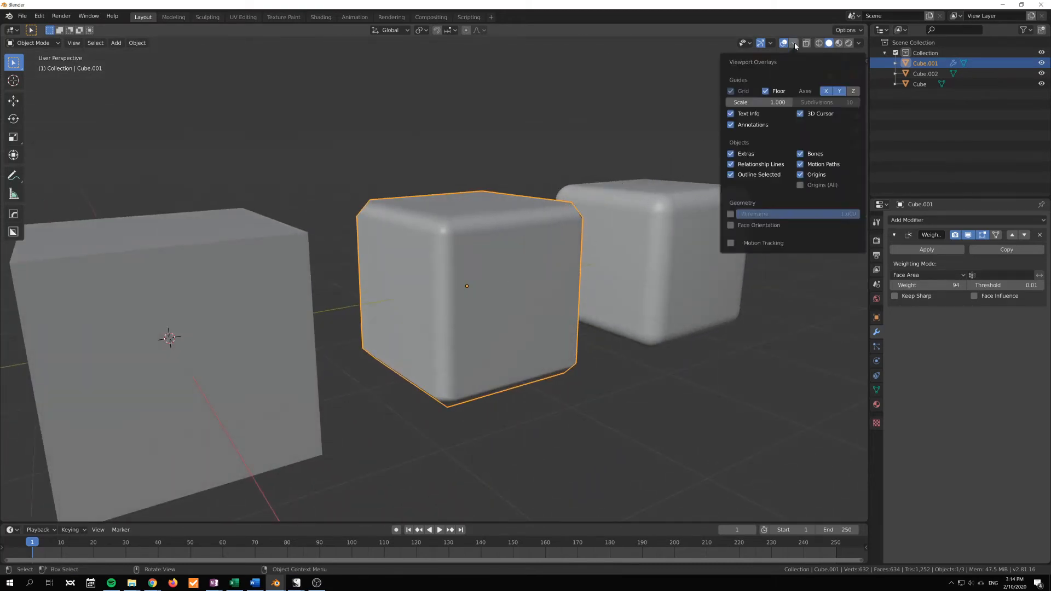
click(793, 43)
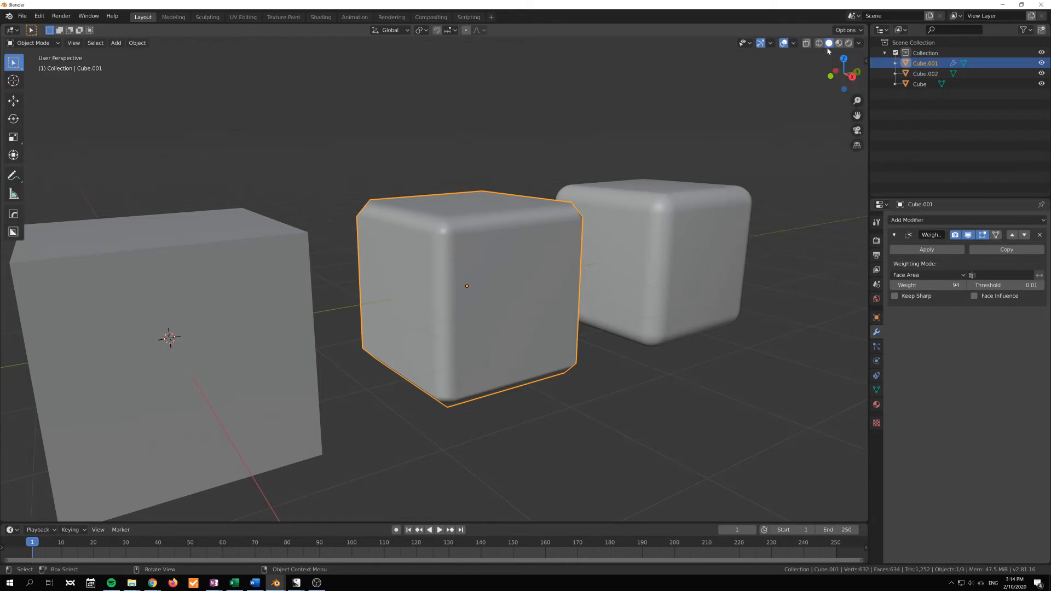
key(Tab)
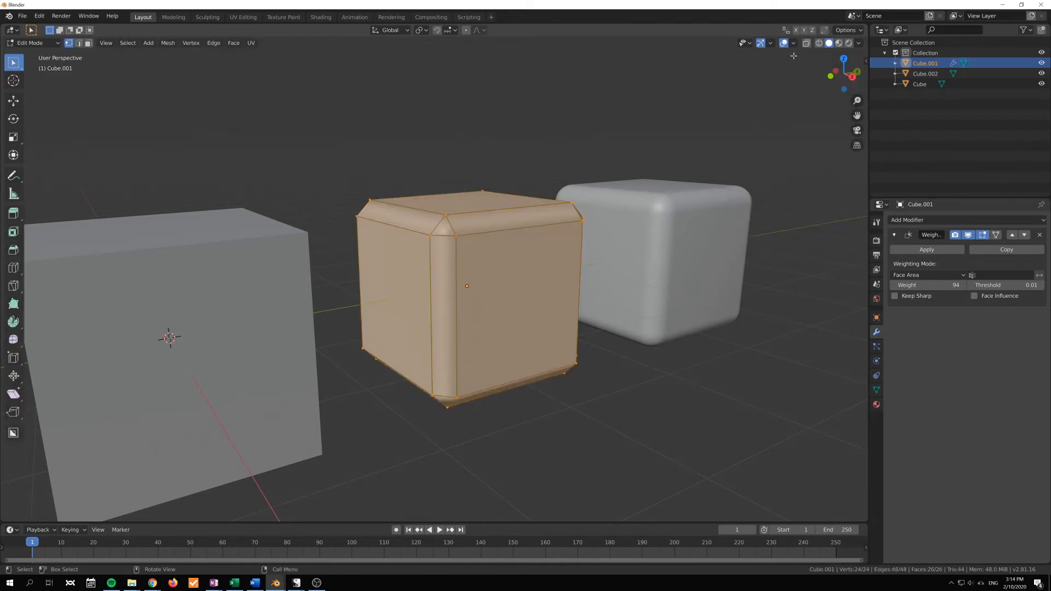
click(794, 43)
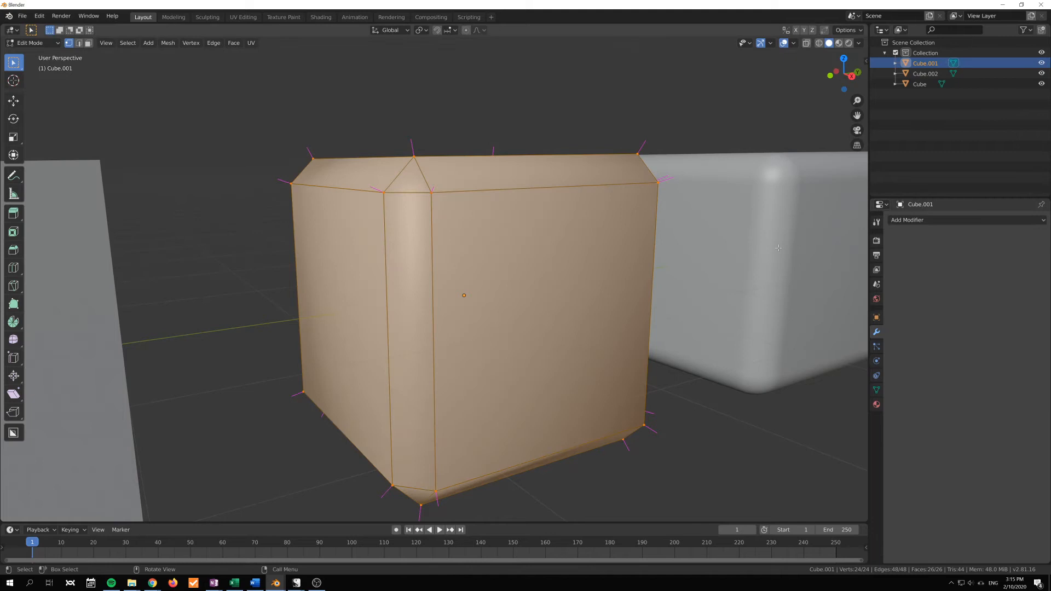
- Re-add a Weighted Normal modifier to the middle cube and preview its shading in Object Mode
click(927, 218)
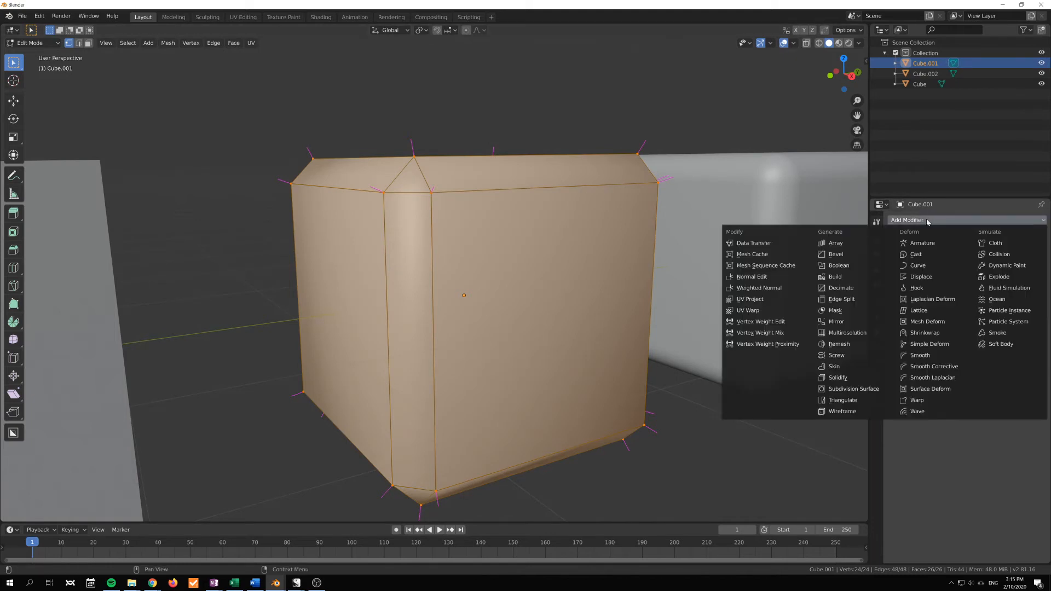
click(759, 288)
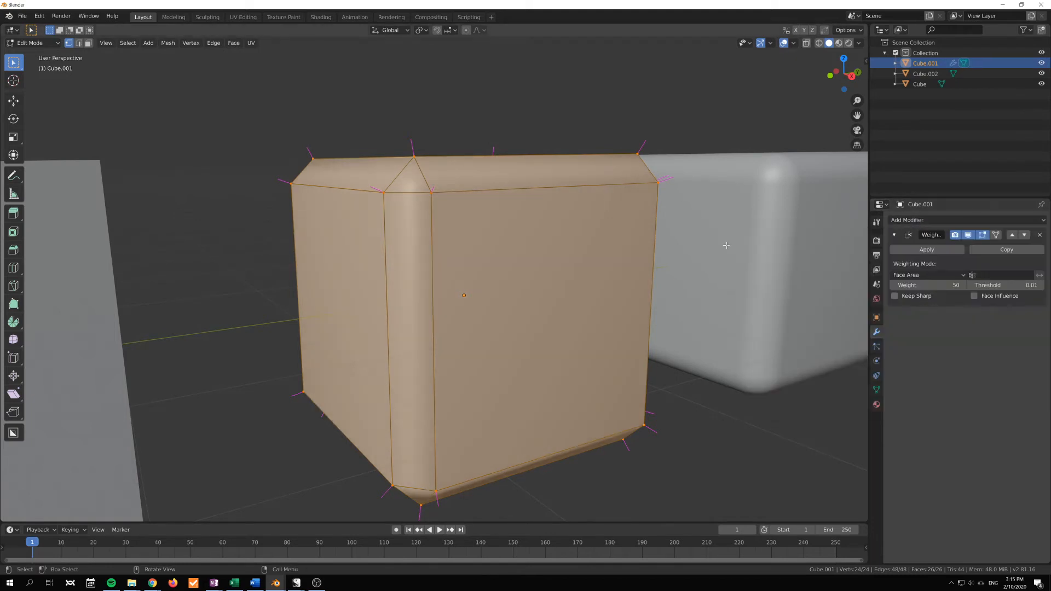
key(Tab)
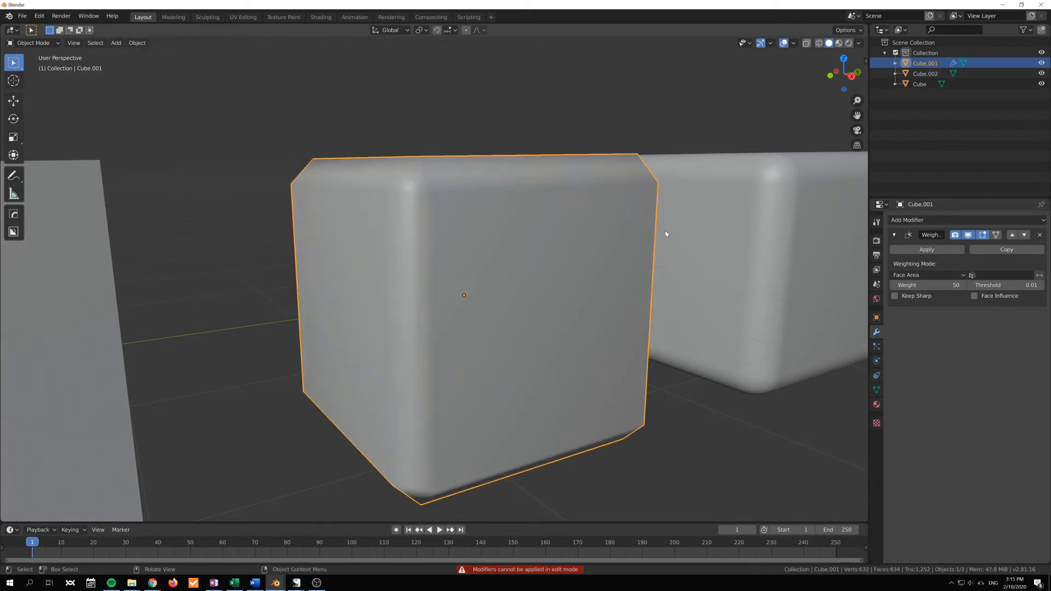
- Compare the shading at weight 100 in and out of Edit Mode, ending modifier-free in Edit Mode
key(Tab)
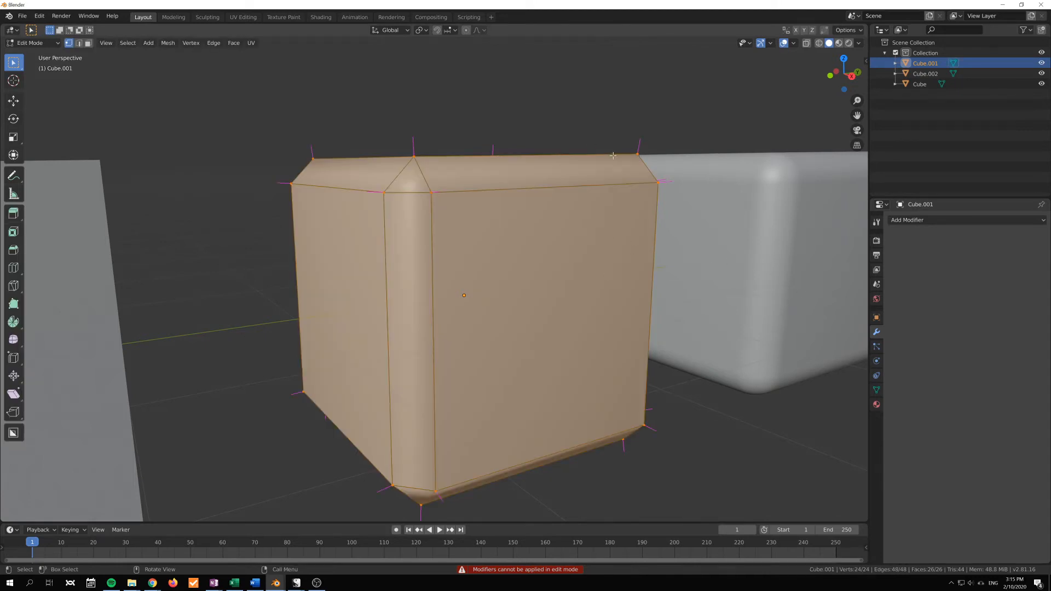
key(Tab)
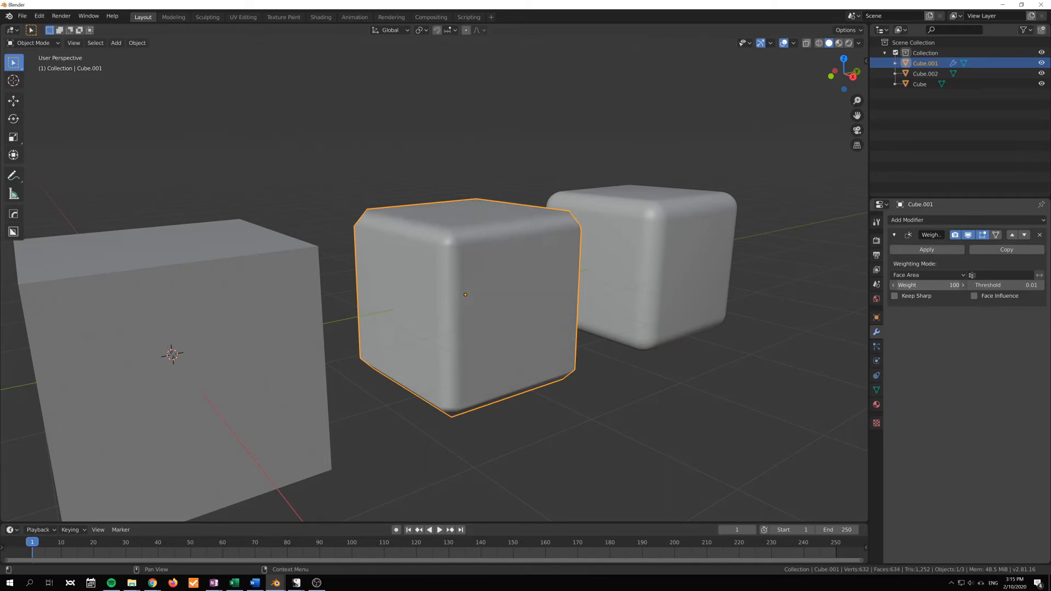
key(Tab)
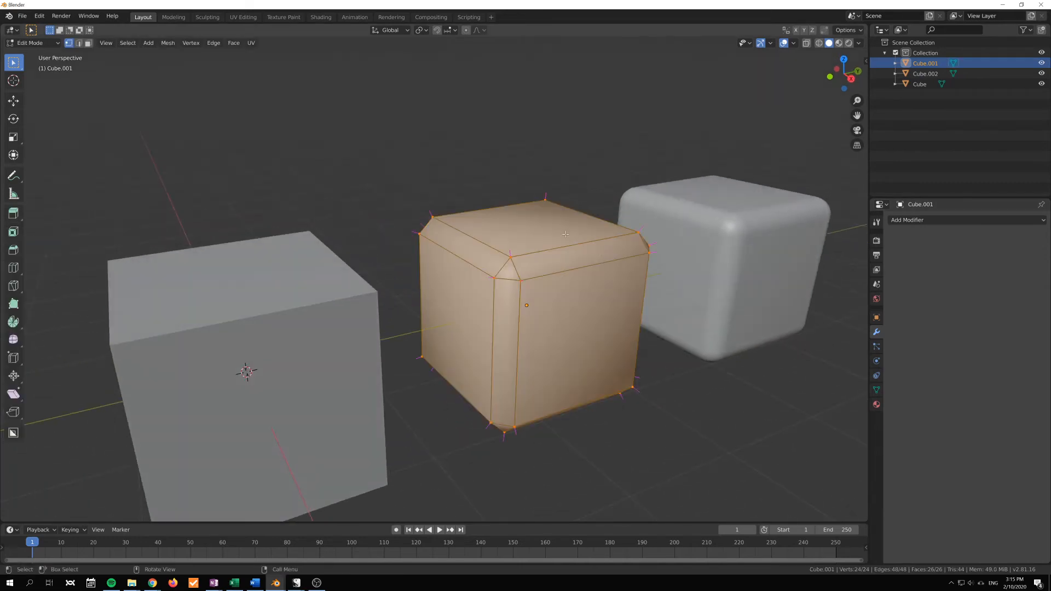
mouse_move(549, 250)
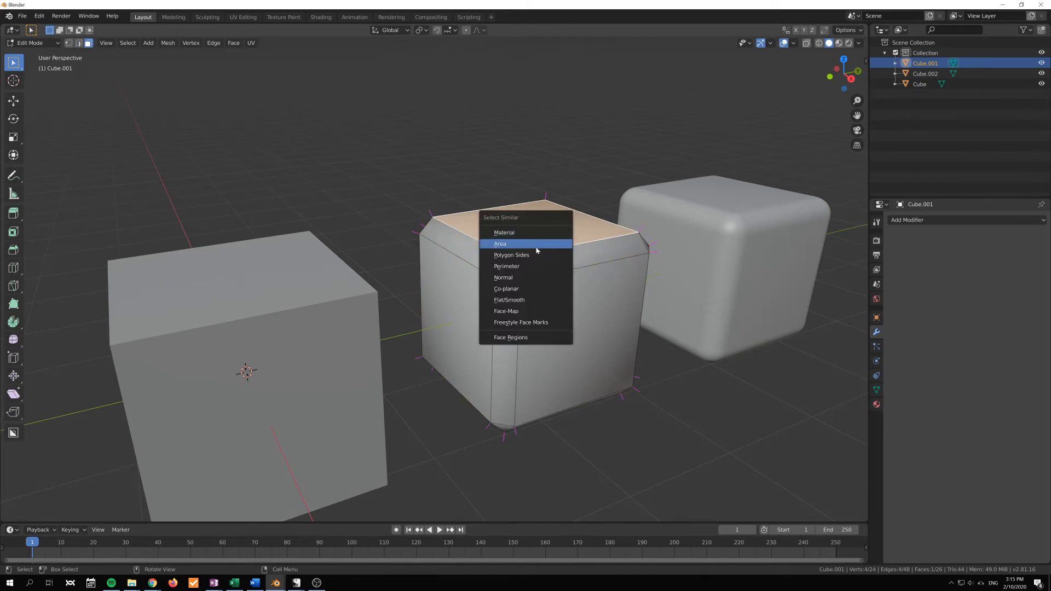
- Select the large flat faces by area and set normals from them so the sides shade flat
click(499, 243)
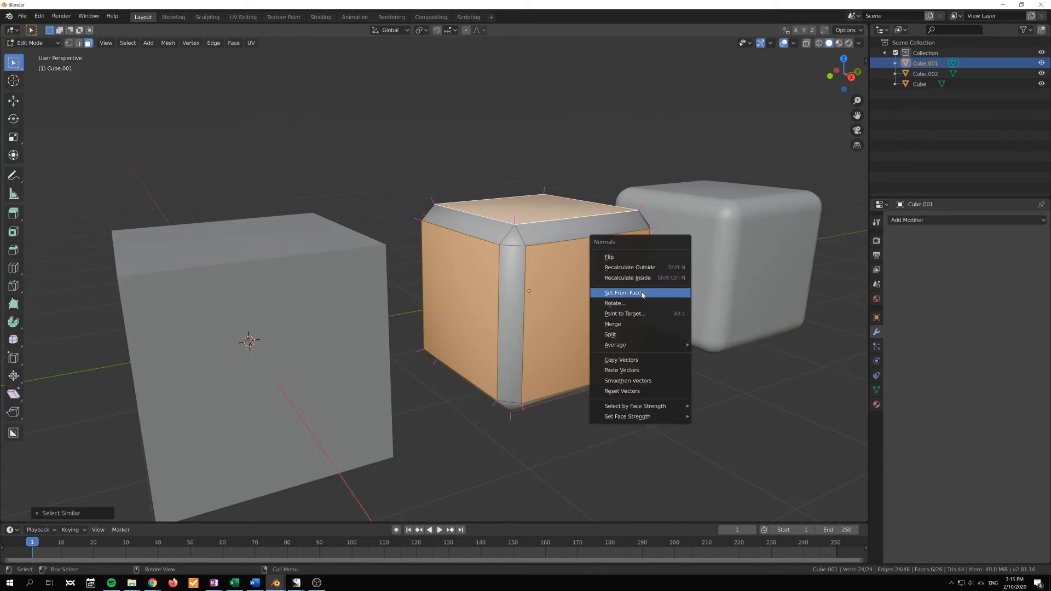
click(623, 292)
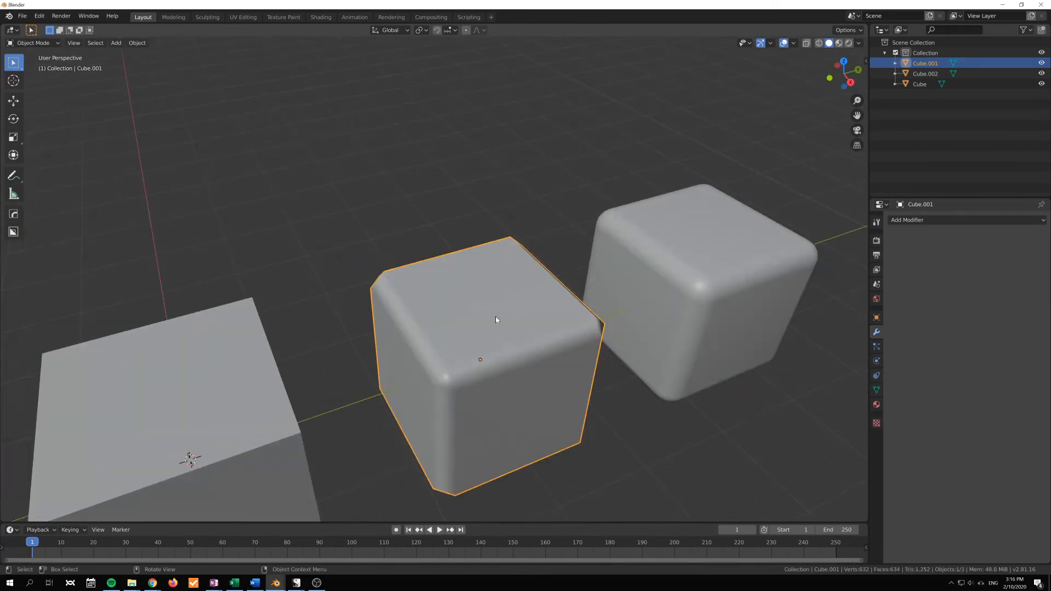
drag(496, 320, 595, 340)
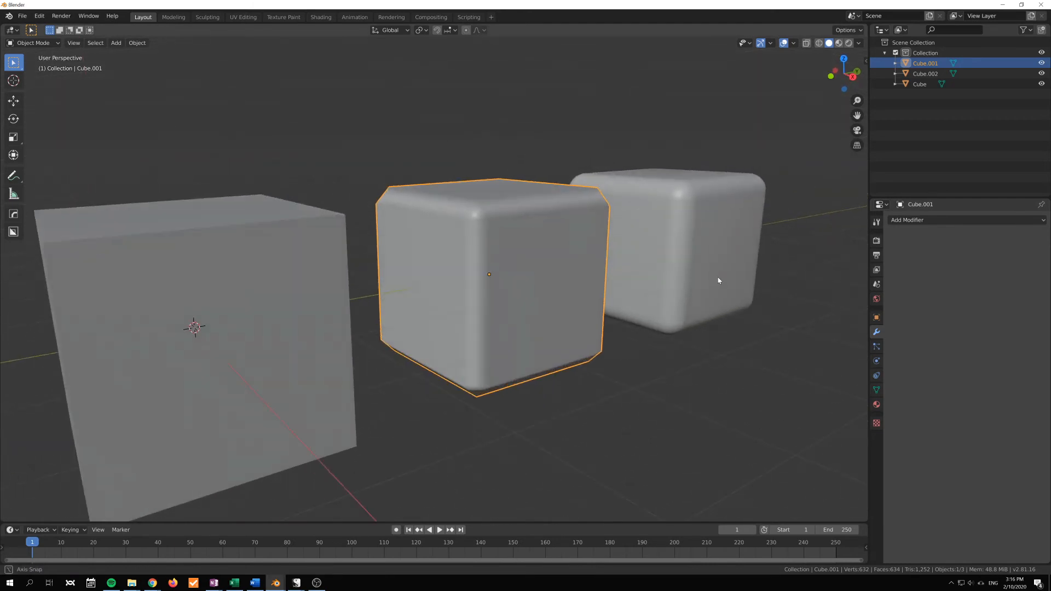
- Dismiss the Add Modifier list and turn to the plain sharp-cornered cube
click(906, 220)
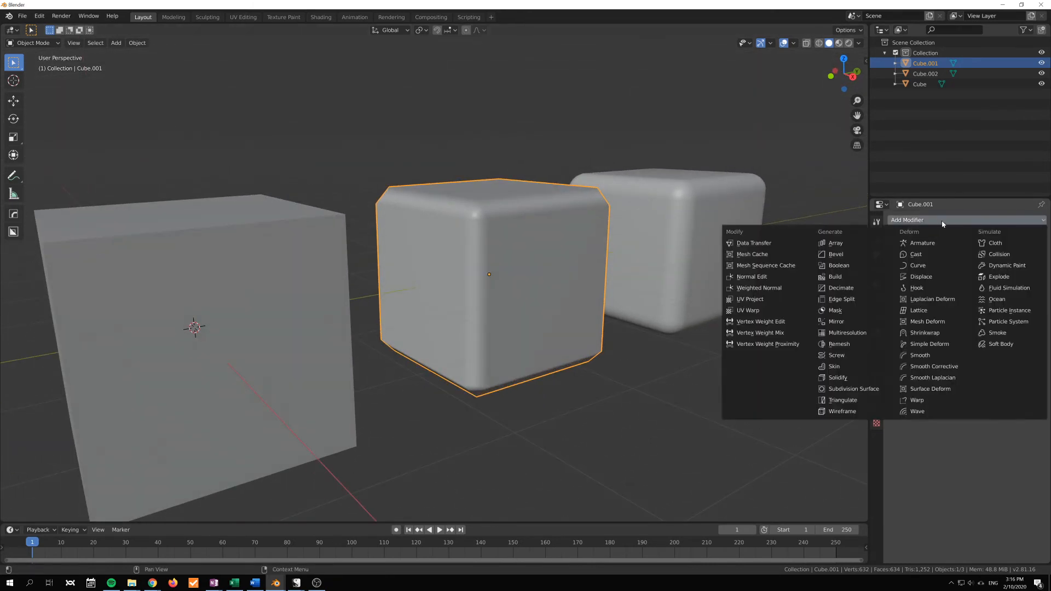
click(834, 264)
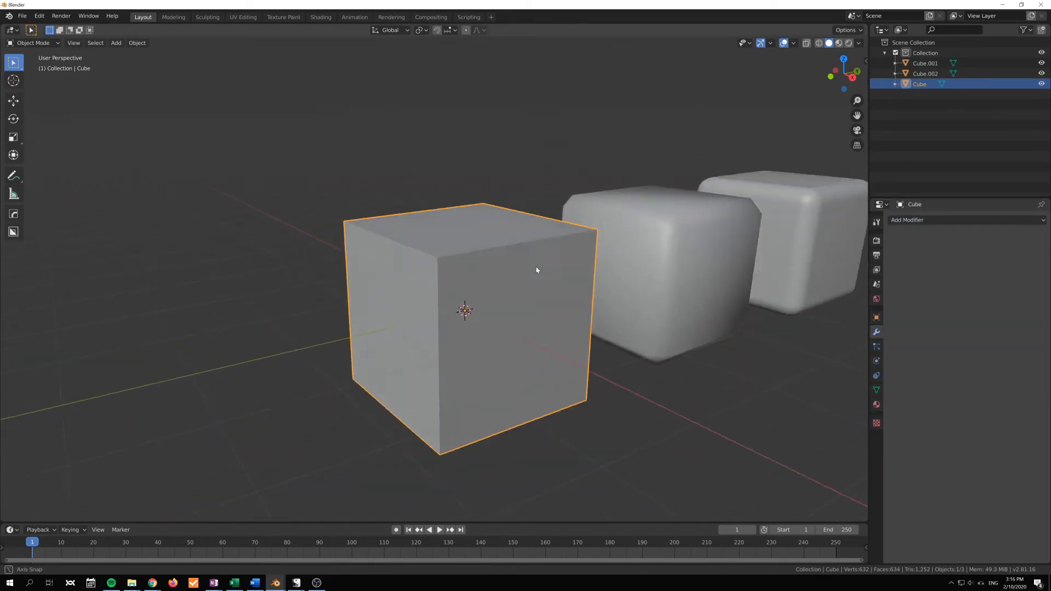
- Give the plain cube a 0.16 m Bevel with Face Strength All, plus a Weighted Normal modifier
click(907, 219)
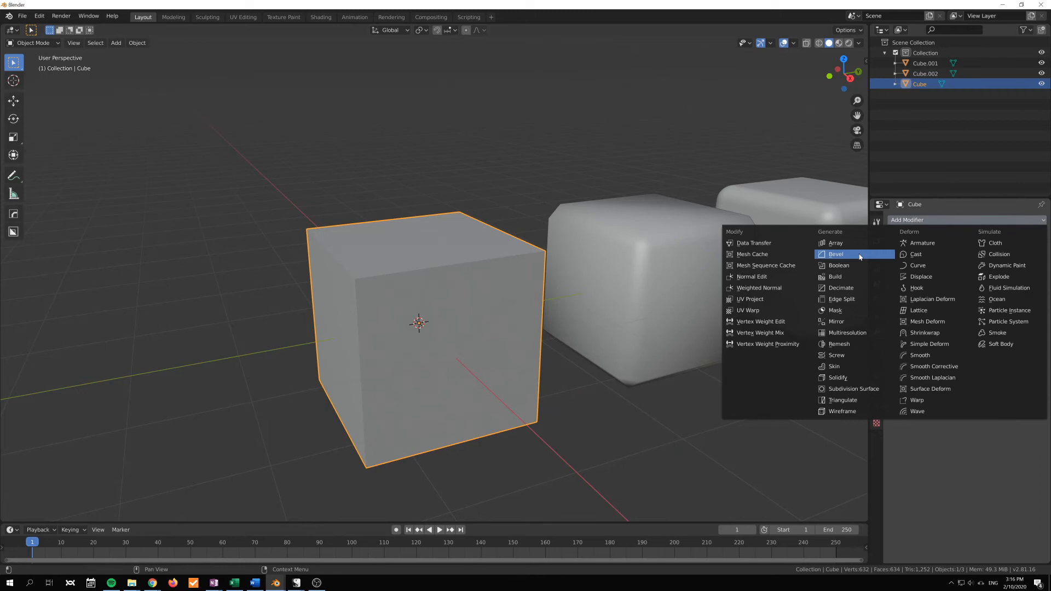
click(835, 253)
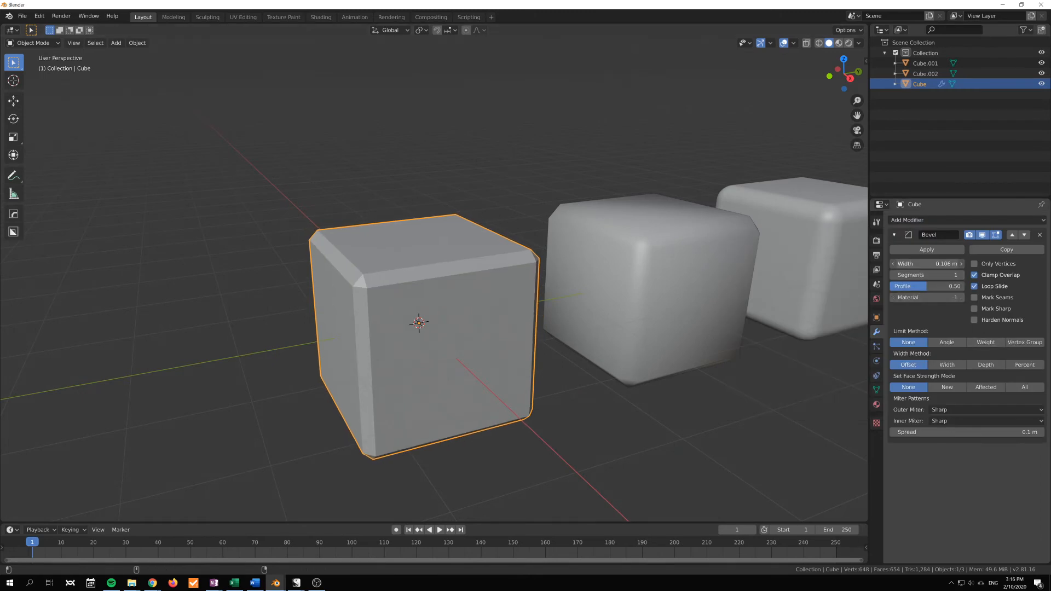
drag(927, 263, 944, 262)
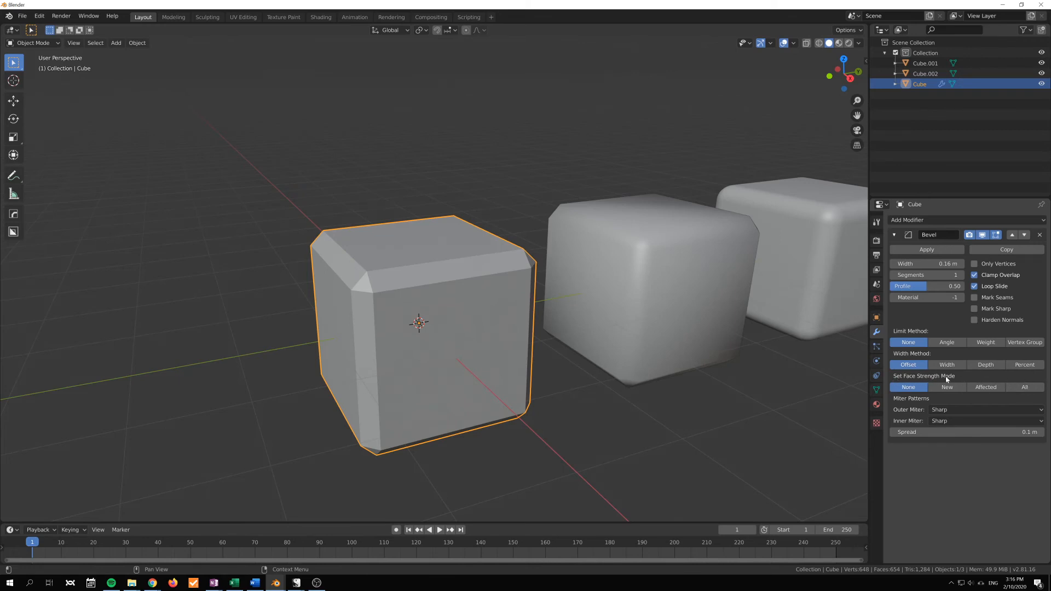
click(1024, 387)
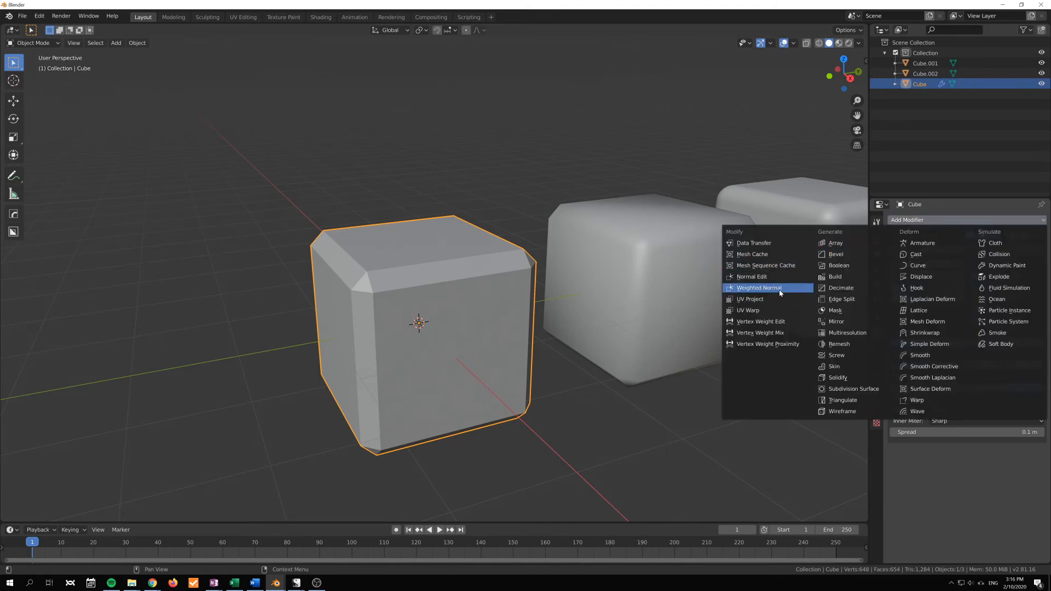
click(835, 254)
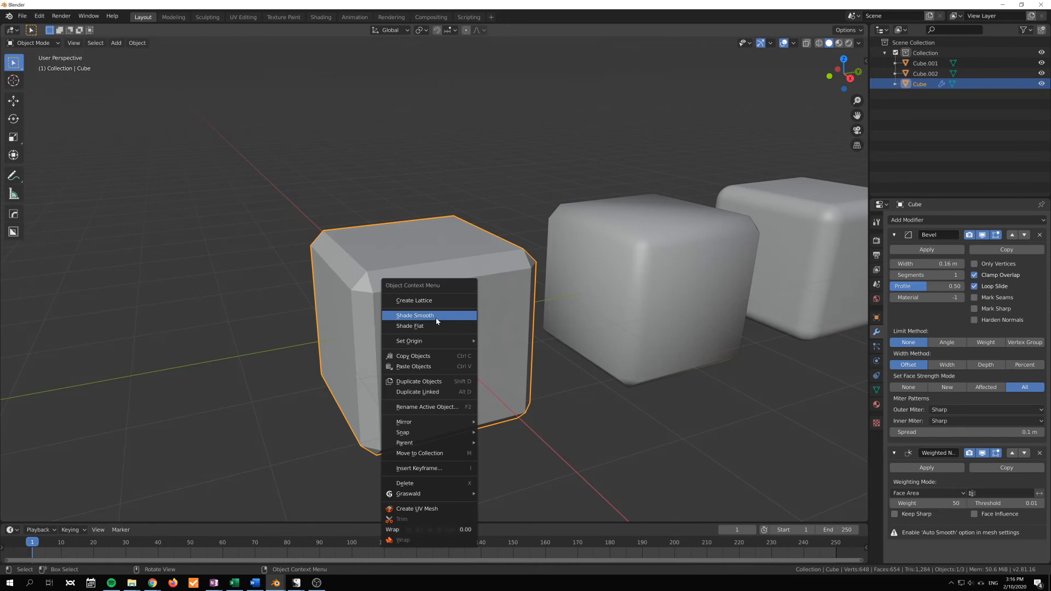
- Shade the beveled plain cube smooth and enable Auto Smooth on its mesh normals
click(413, 315)
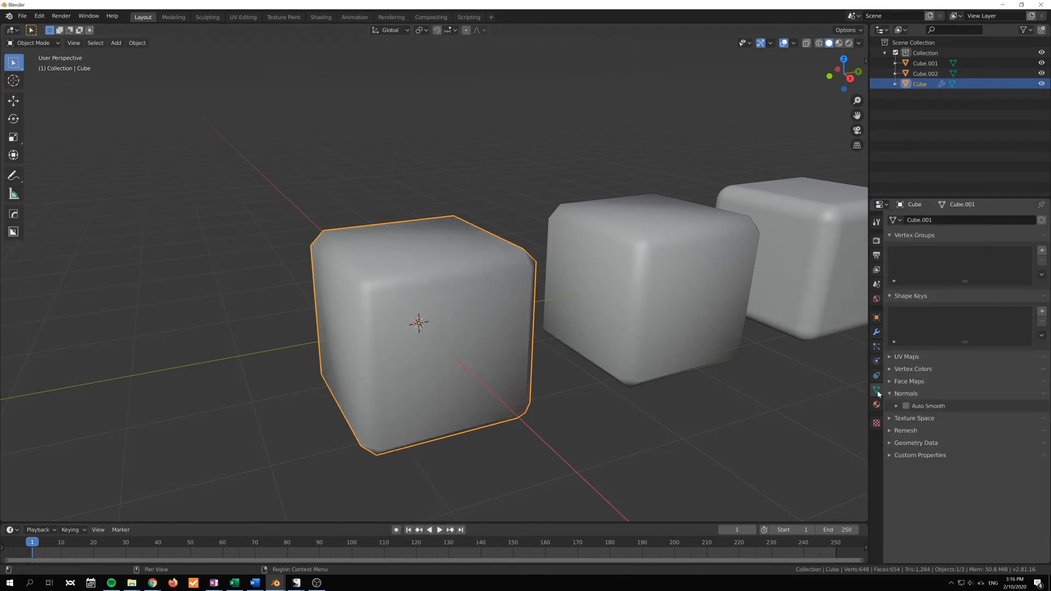
click(905, 405)
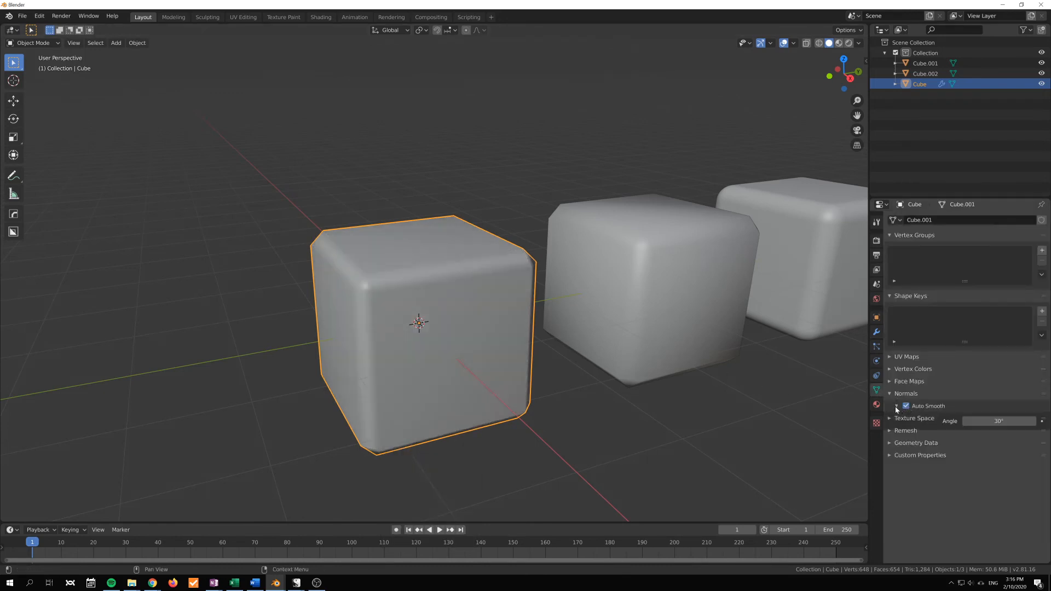
click(998, 420)
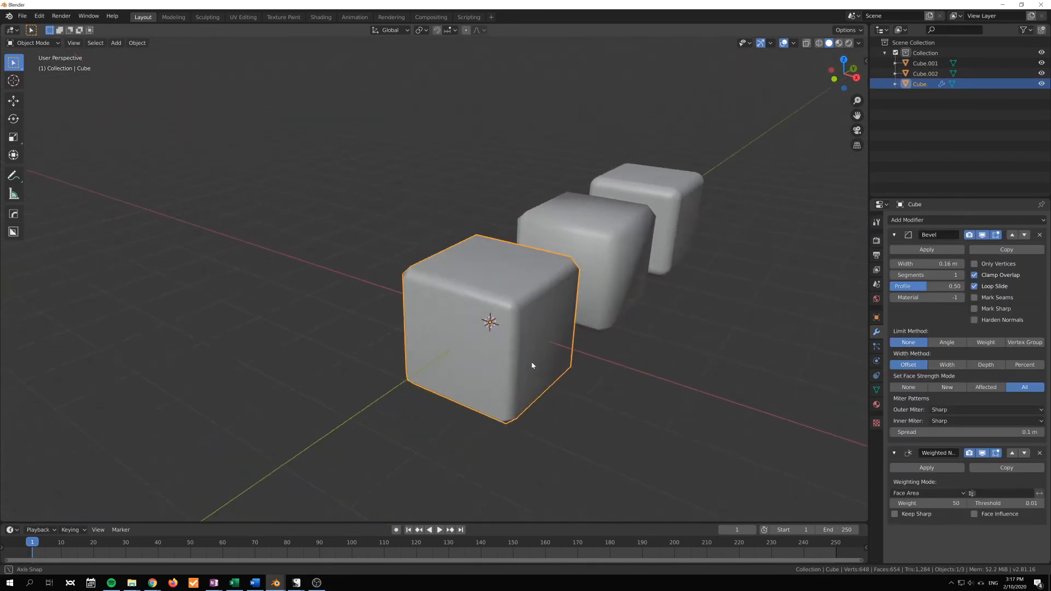
- Orbit and move in closer to compare the three cubes' shading
drag(529, 365, 509, 413)
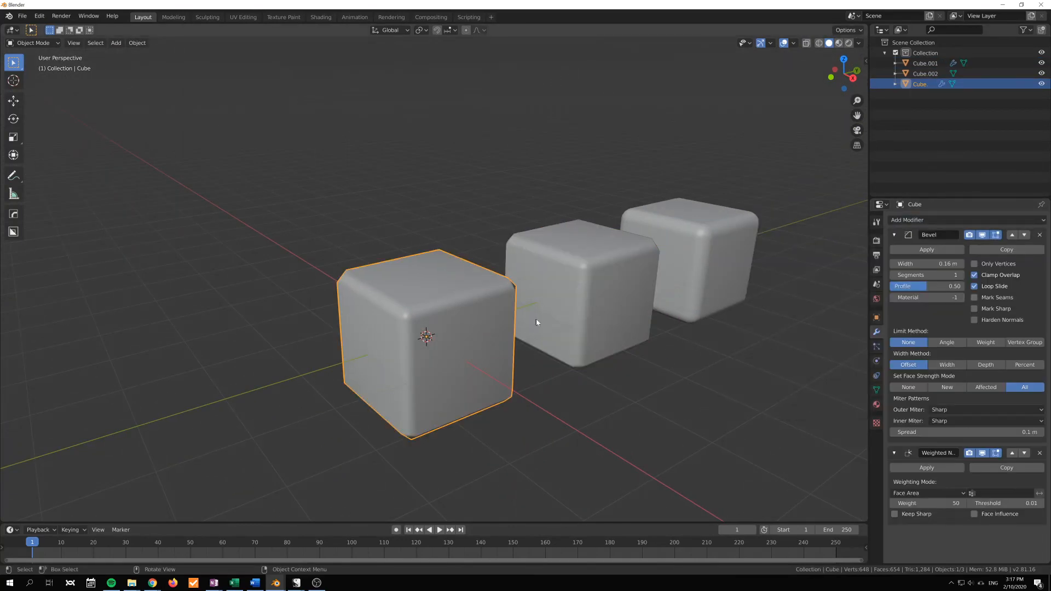
drag(536, 321, 762, 331)
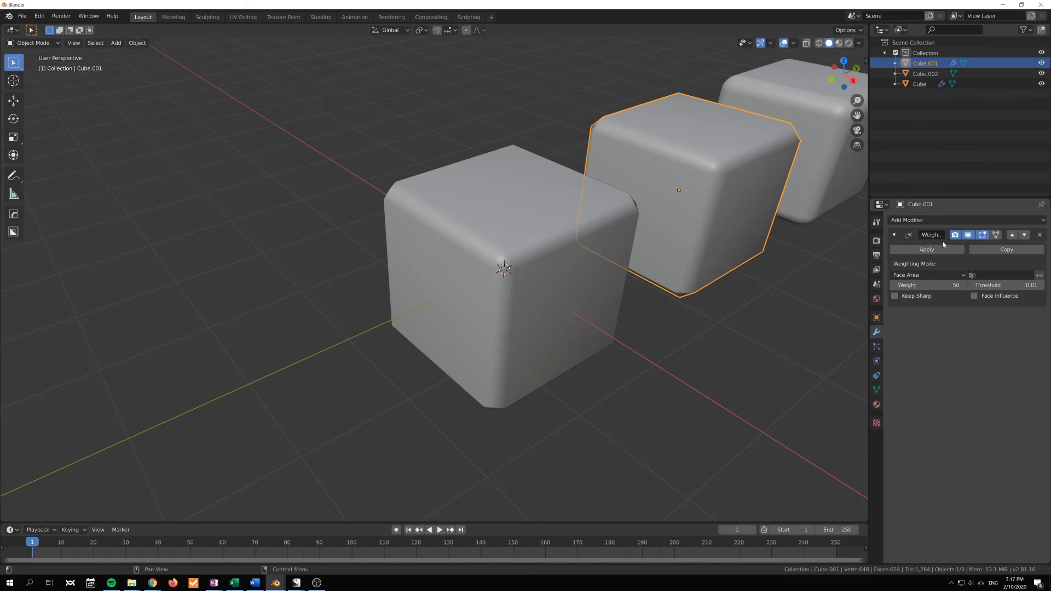
- Enable Auto Smooth under Normals in the middle cube's mesh data settings
click(875, 389)
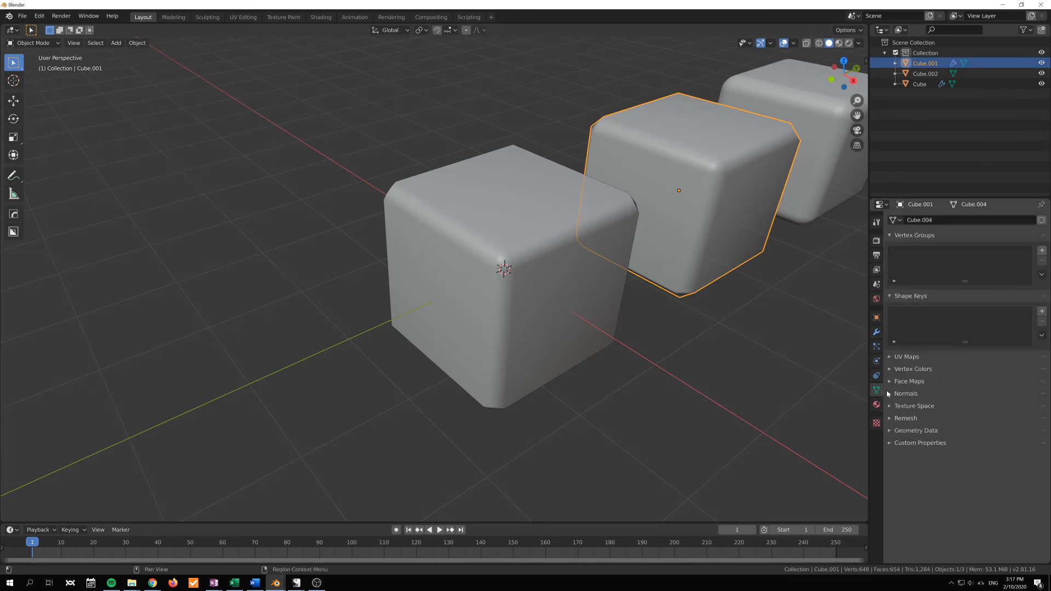
click(906, 393)
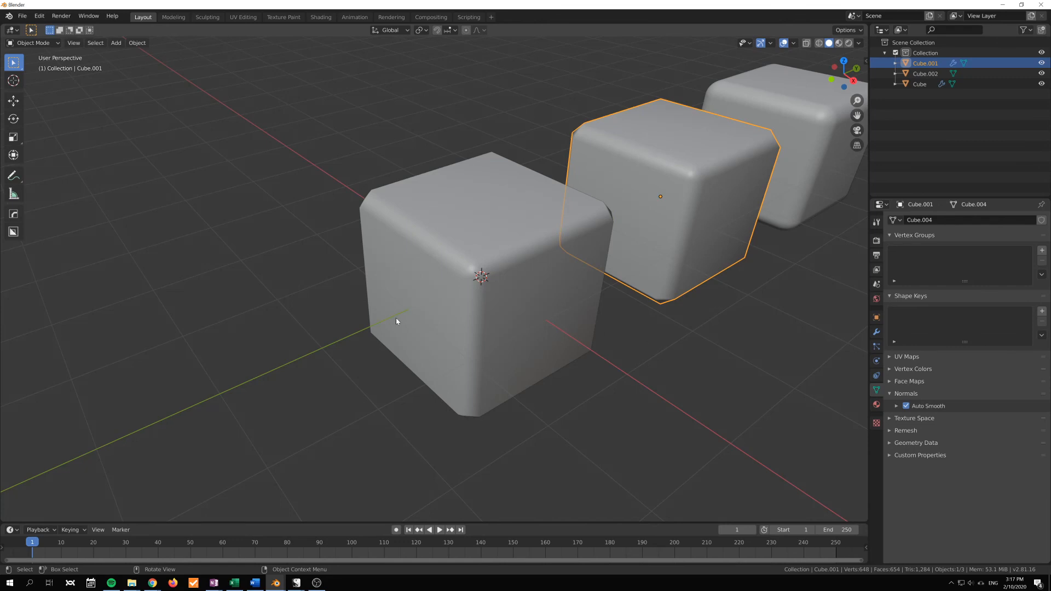
mouse_move(399, 326)
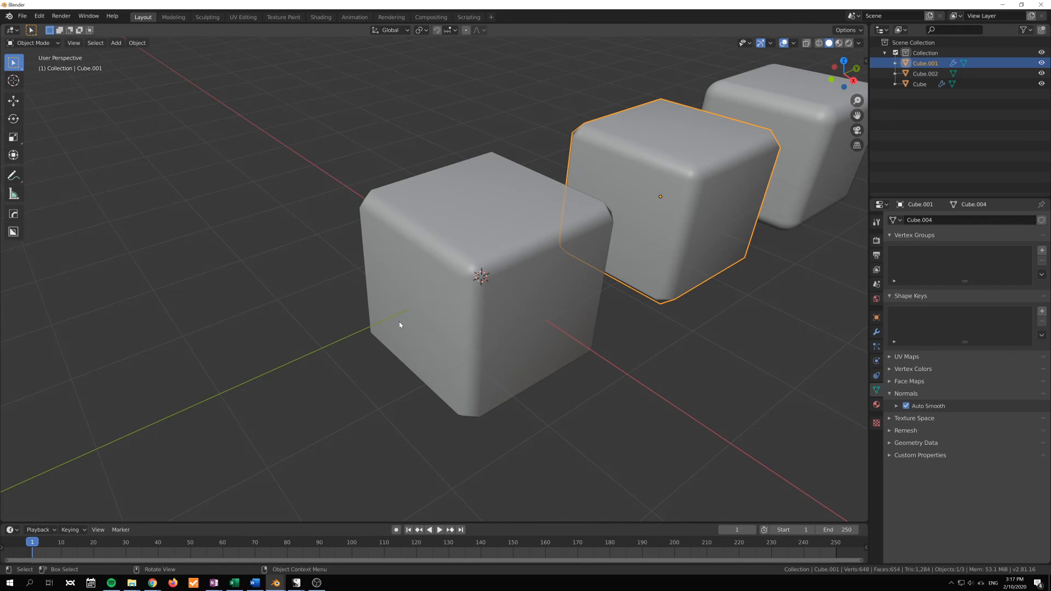